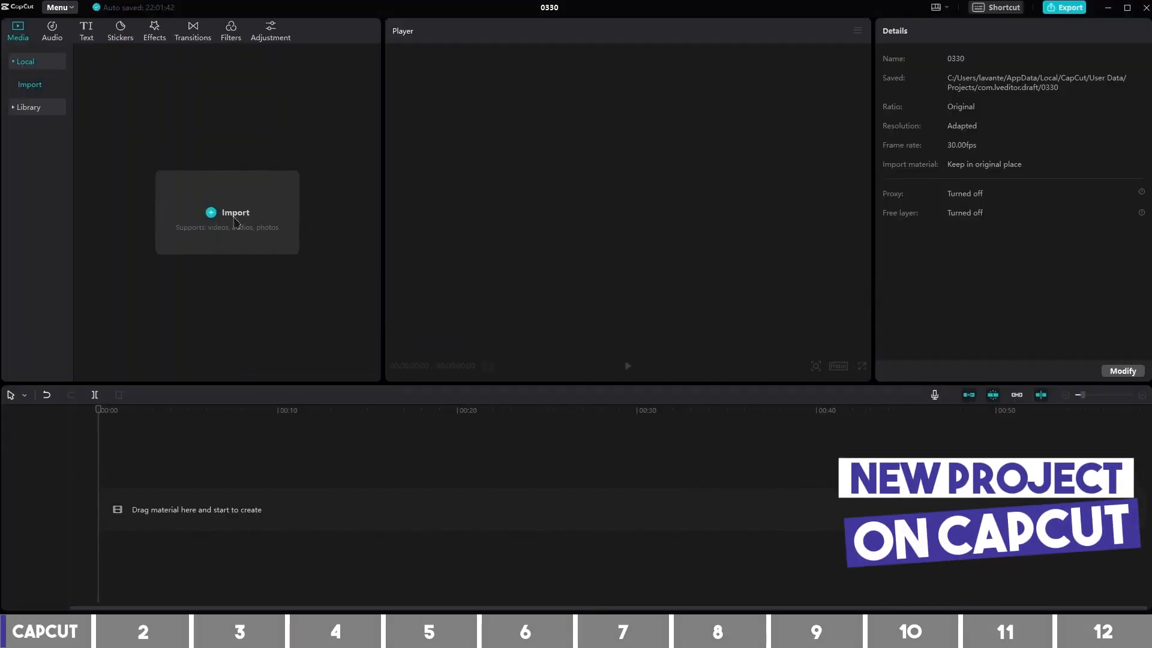
# Import the talking-head video and place it on the timeline as the main clip
pyautogui.moveTo(235, 213); pyautogui.dragTo(183, 433)
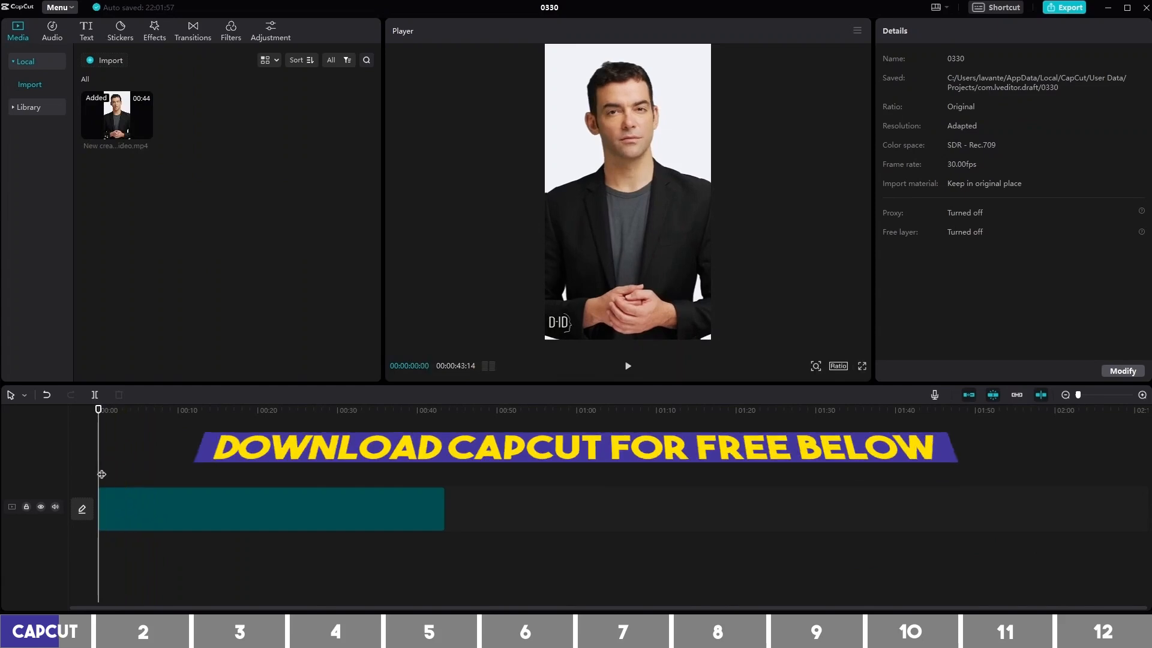
pyautogui.click(628, 366)
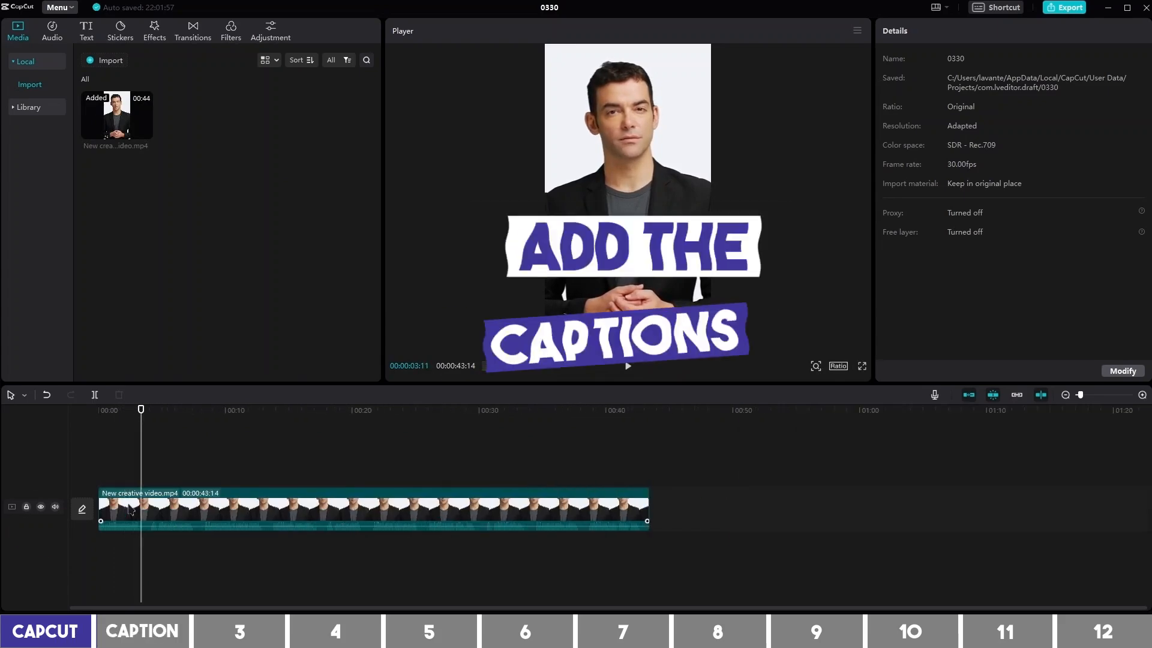
# Generate English auto captions from the selected clip's speech via Text > Auto captions
pyautogui.click(294, 507)
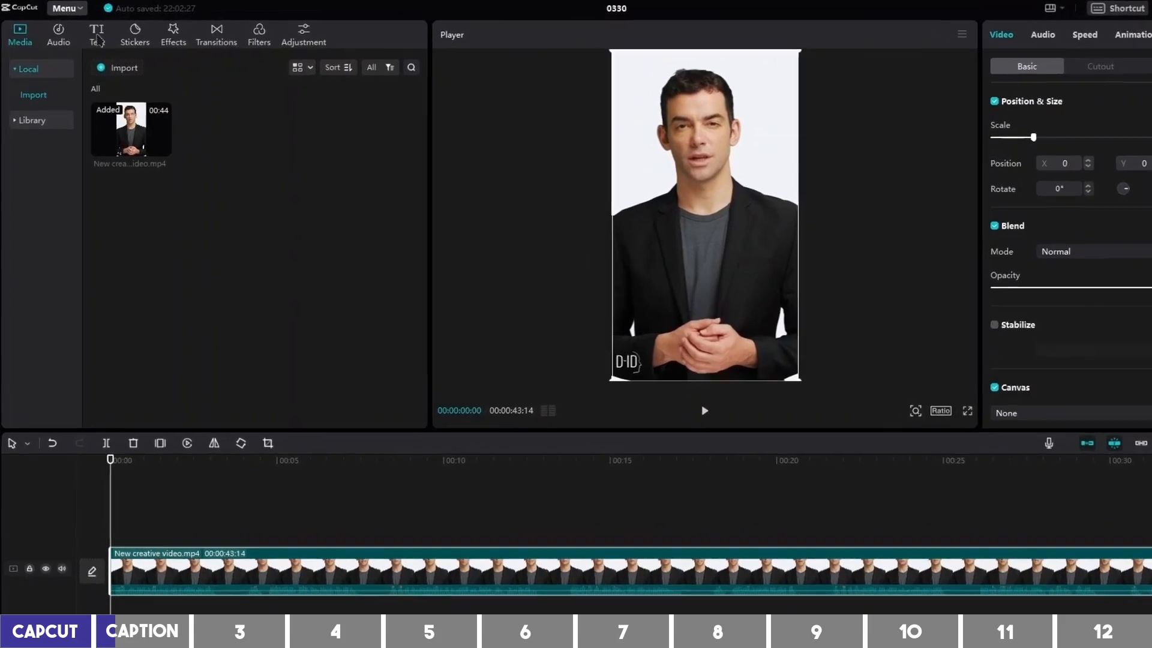
pyautogui.click(101, 35)
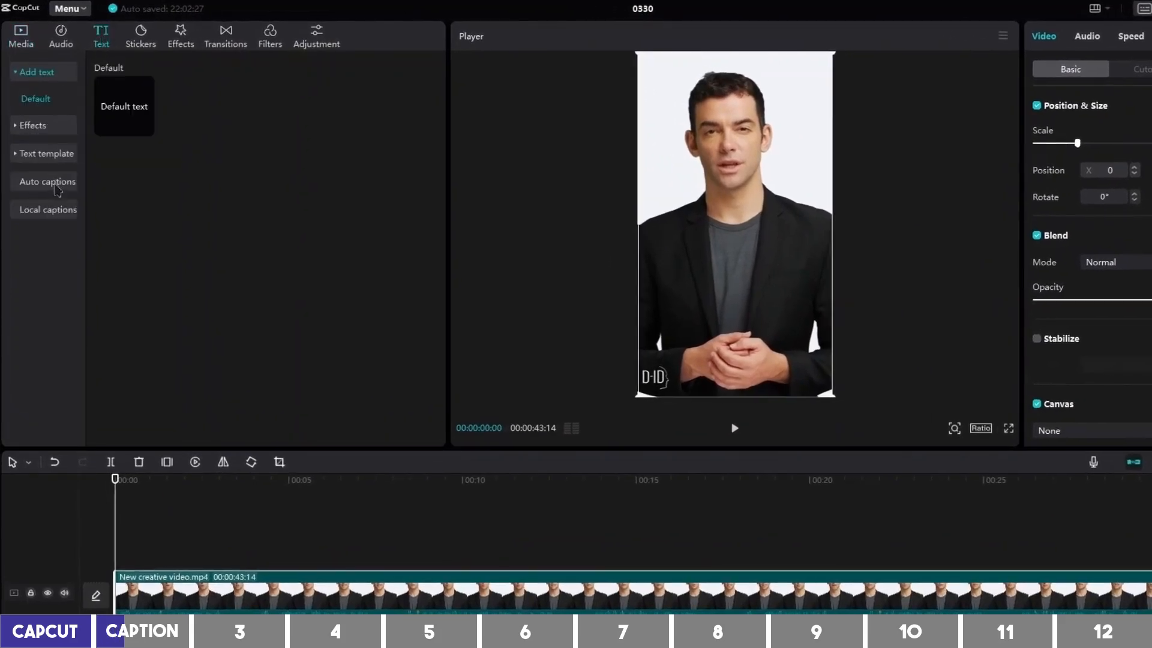
pyautogui.click(47, 182)
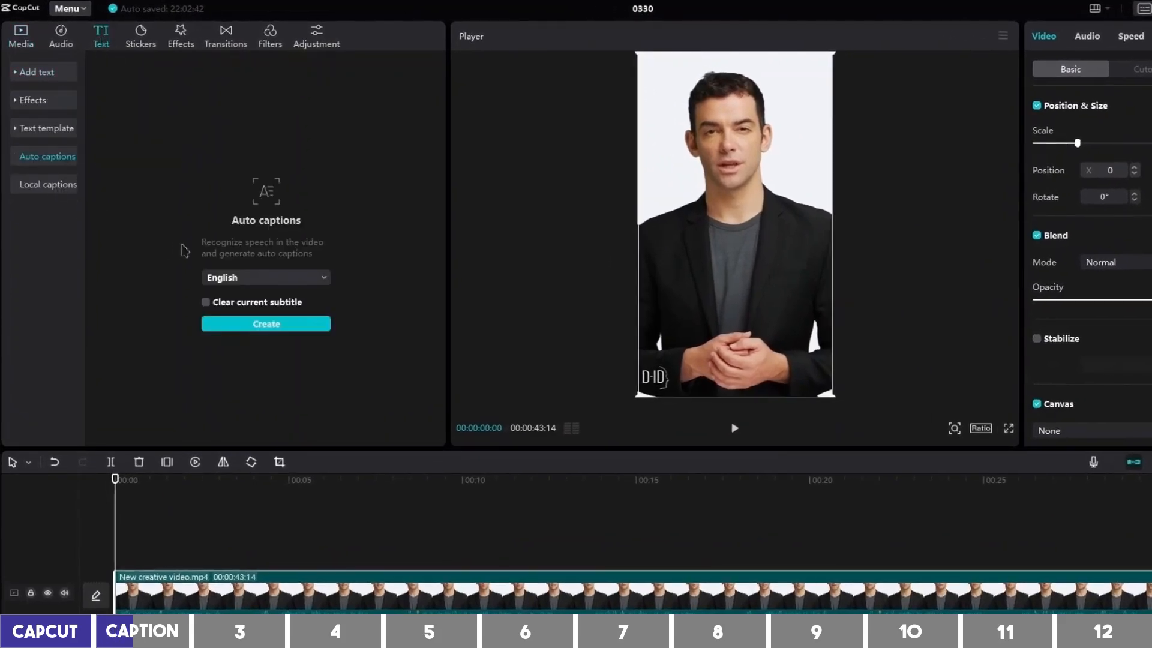
pyautogui.click(266, 277)
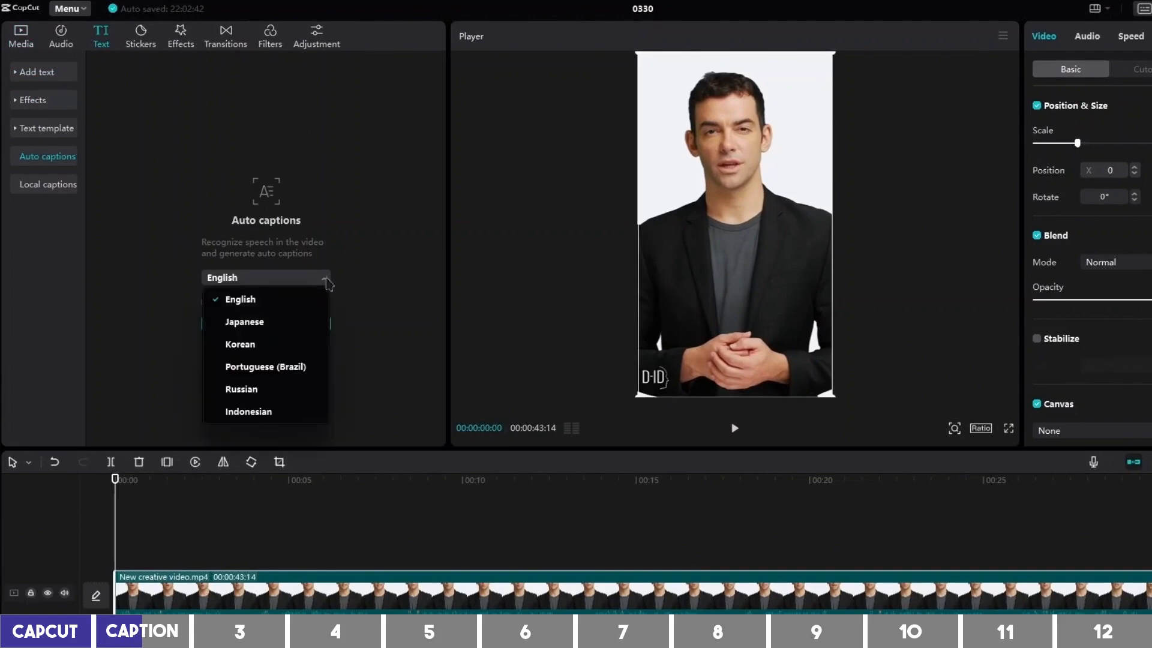
pyautogui.click(265, 277)
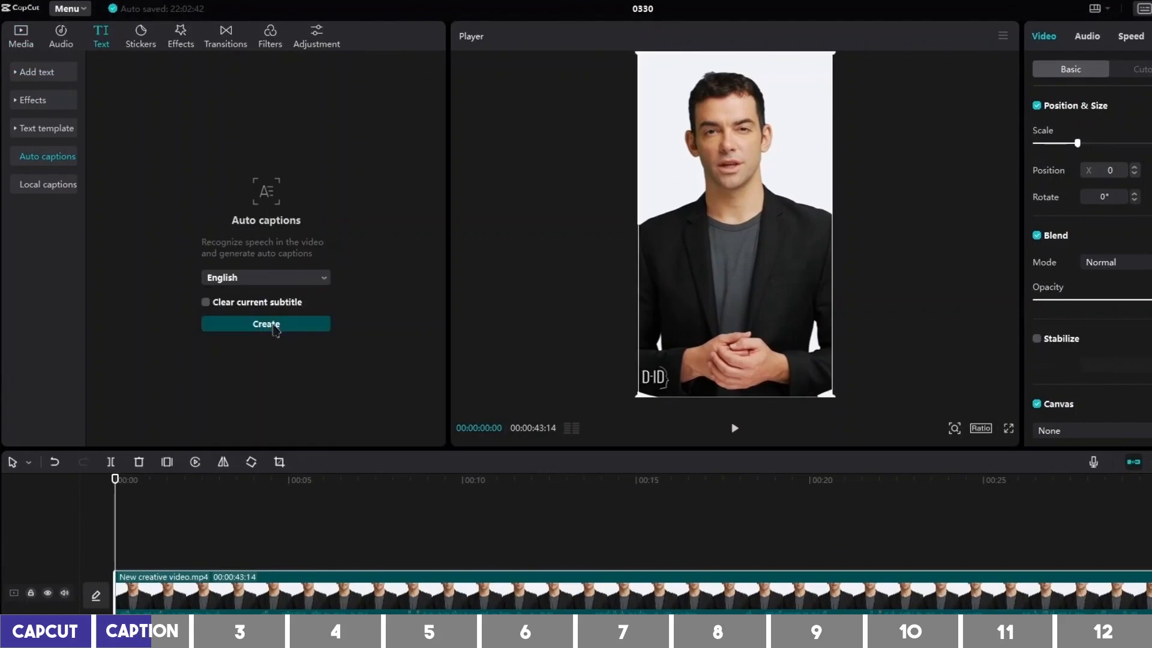
pyautogui.click(267, 324)
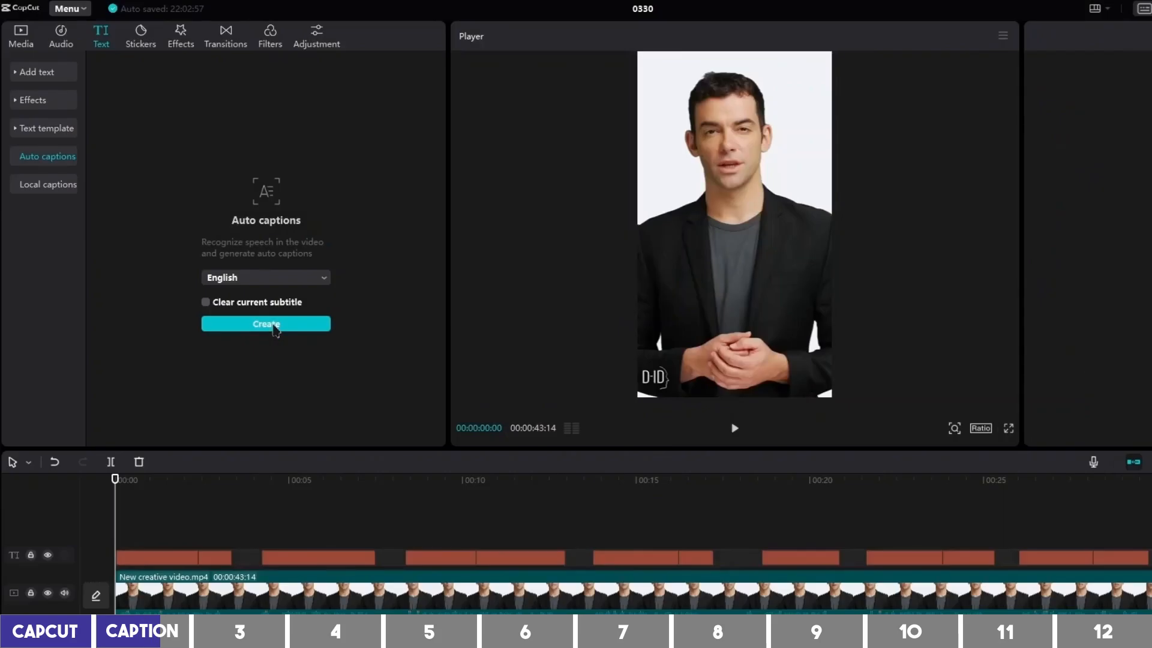
pyautogui.click(266, 324)
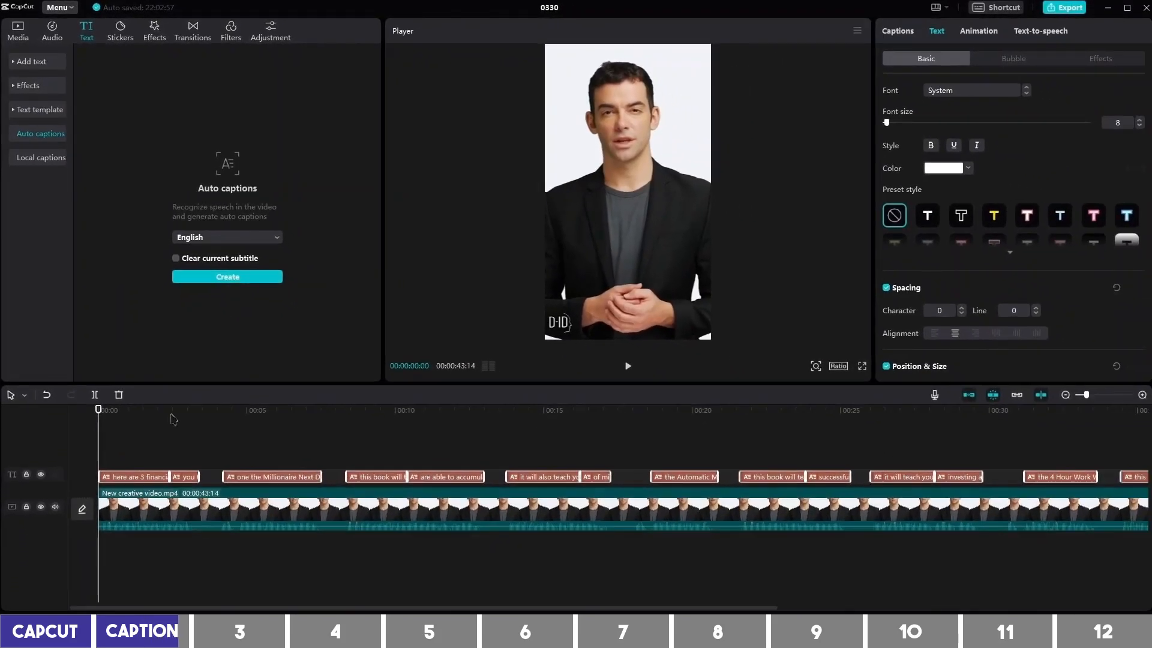
pyautogui.click(136, 477)
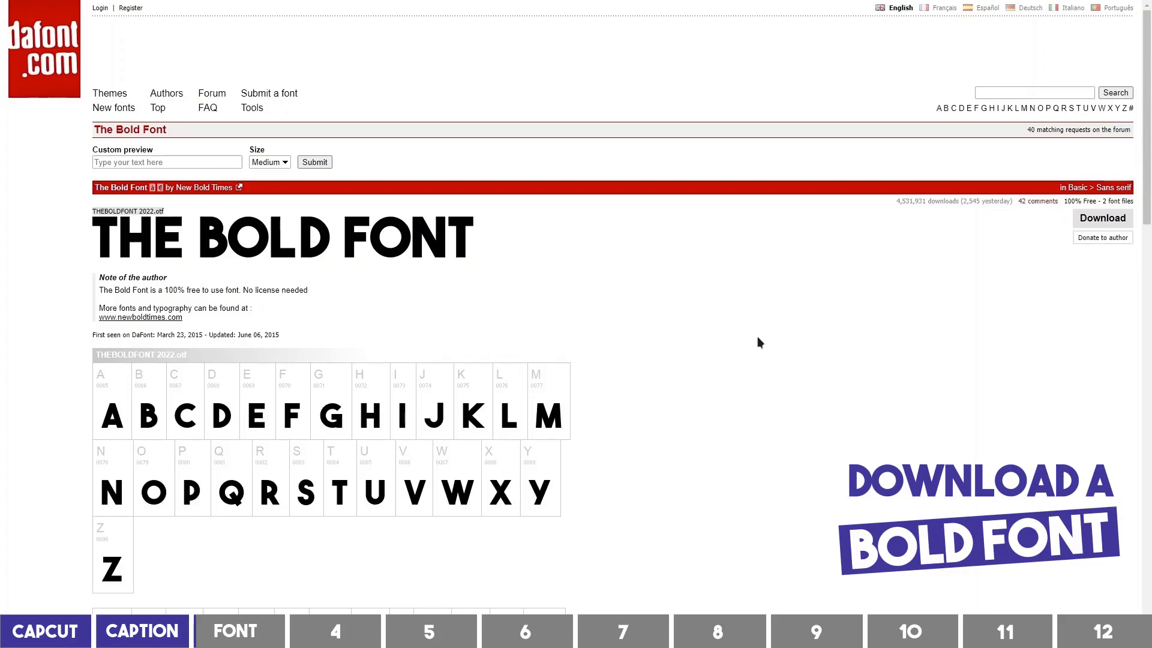
# Scroll The Bold Font page on dafont.com down to its Download button
pyautogui.scroll(-3)
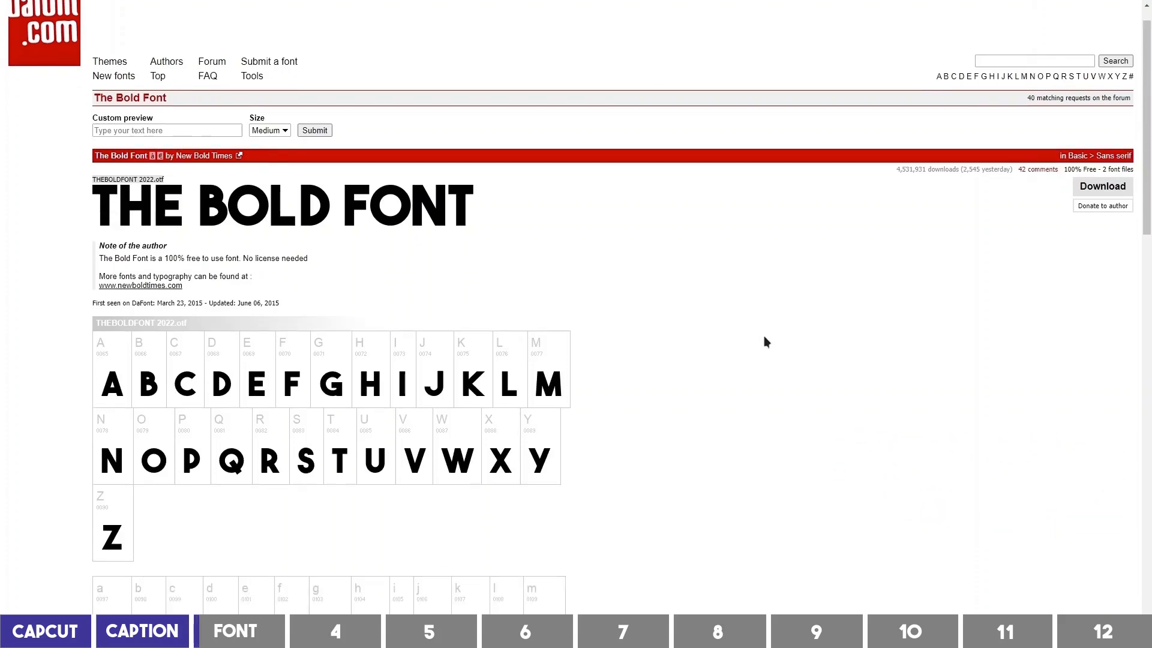
pyautogui.scroll(-3)
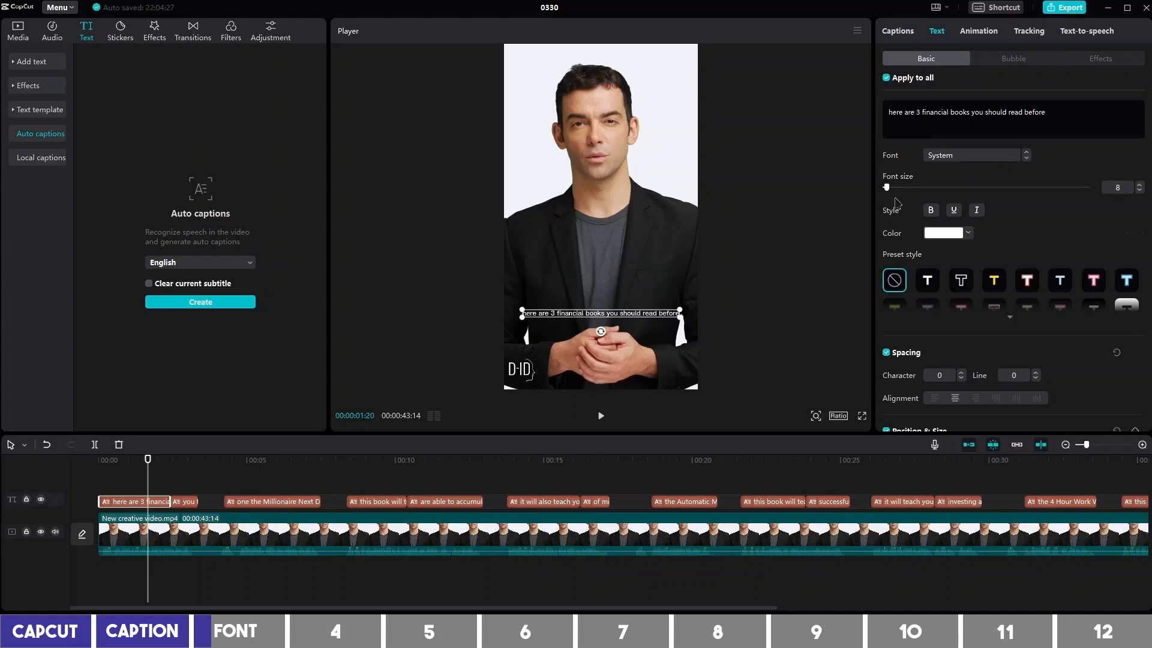
# Switch all captions to theboldfont and separate the clip's audio onto its own track
pyautogui.click(971, 155)
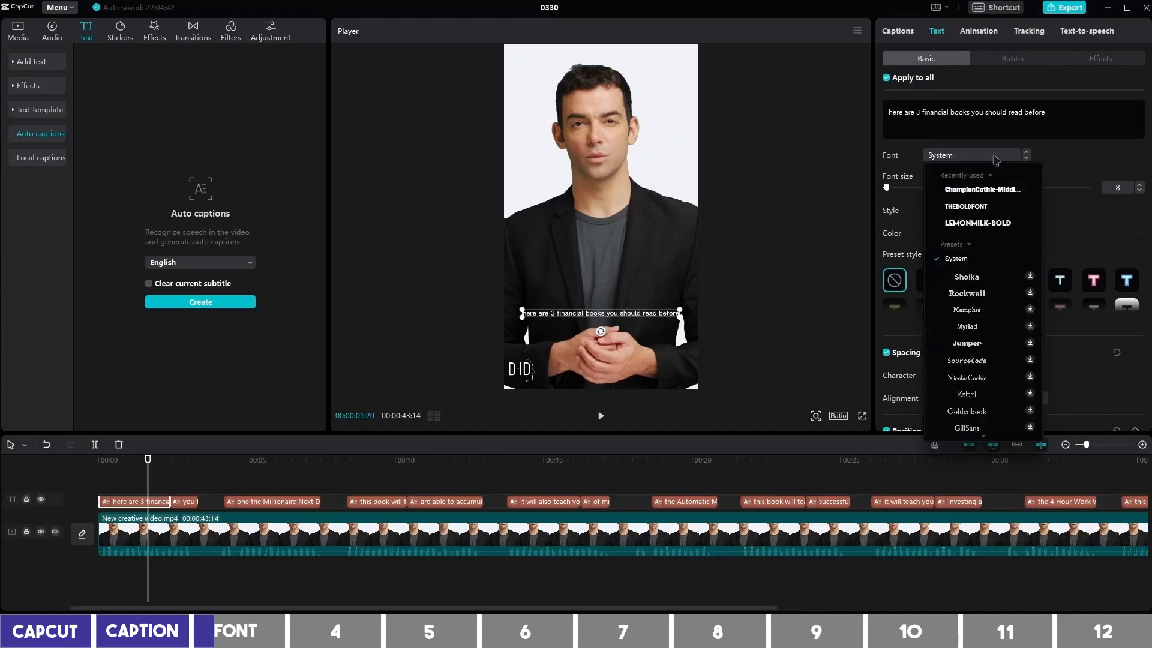
pyautogui.click(965, 206)
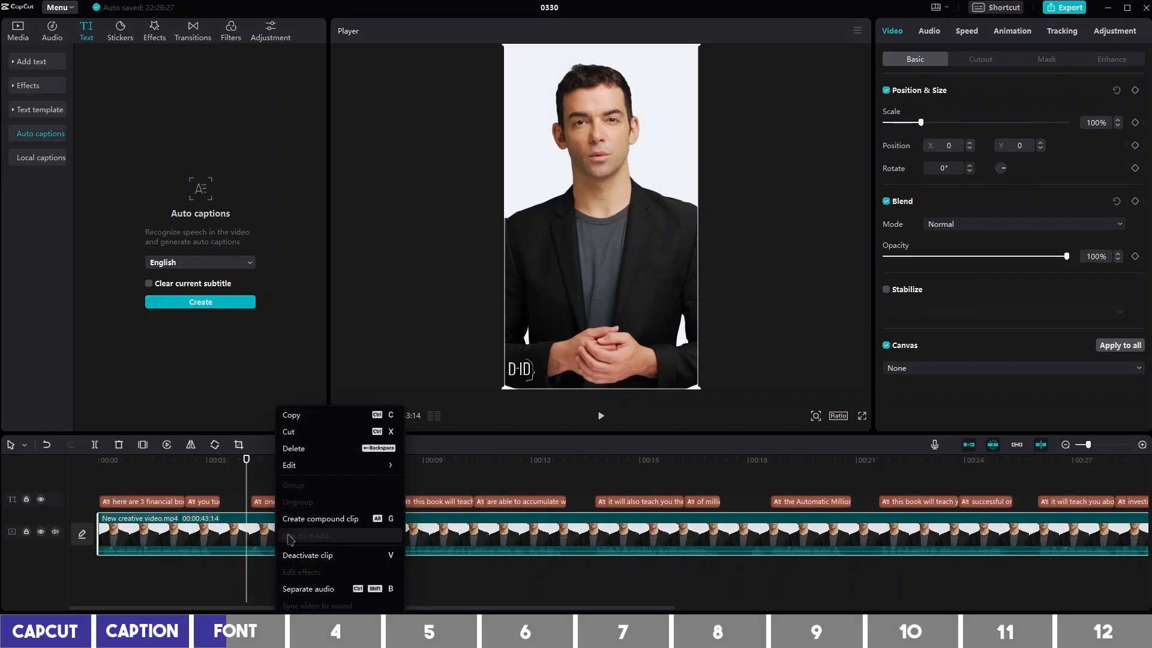
pyautogui.click(308, 588)
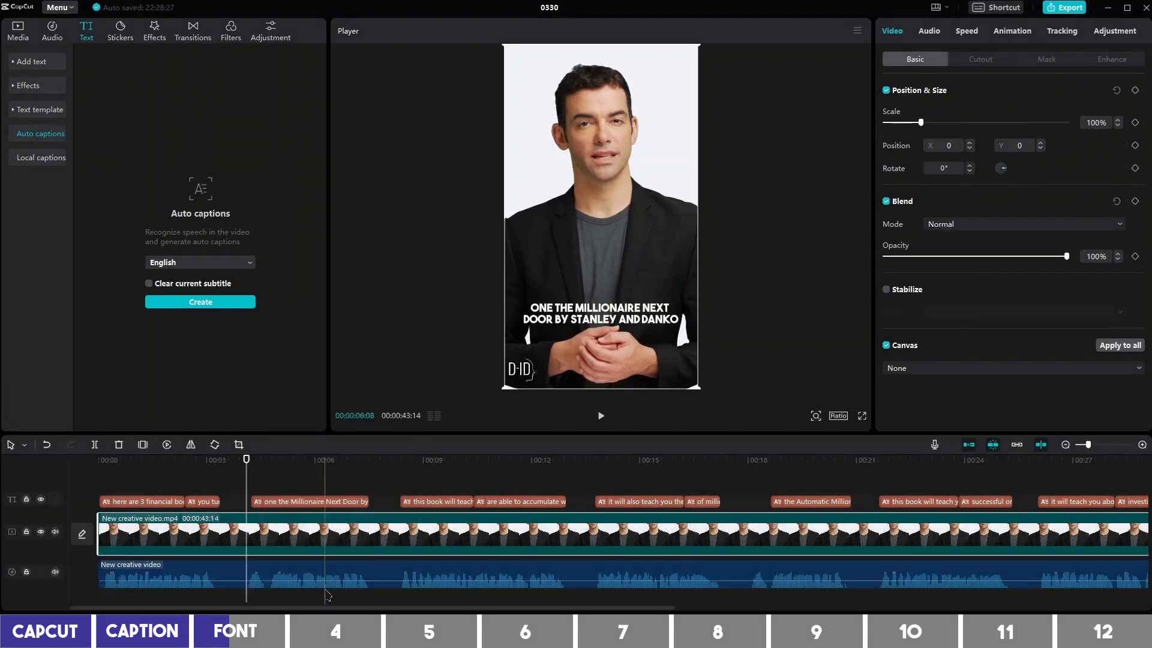
pyautogui.click(246, 460)
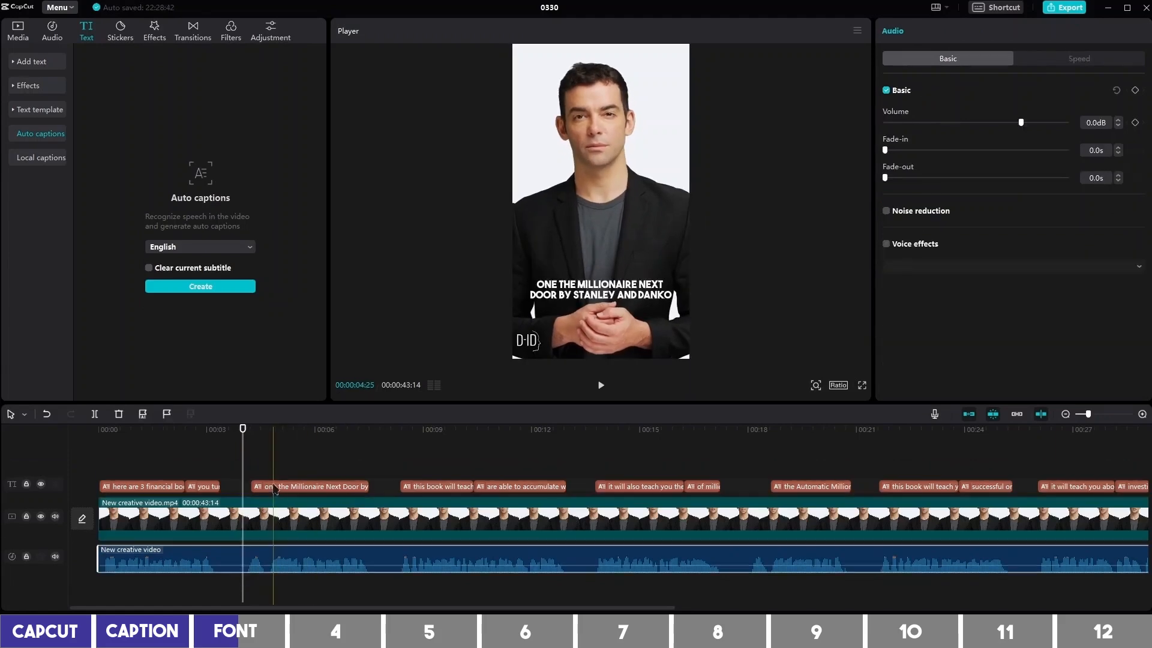
# Select the Millionaire Next Door caption and open its text properties for the '1.' caption
pyautogui.click(309, 486)
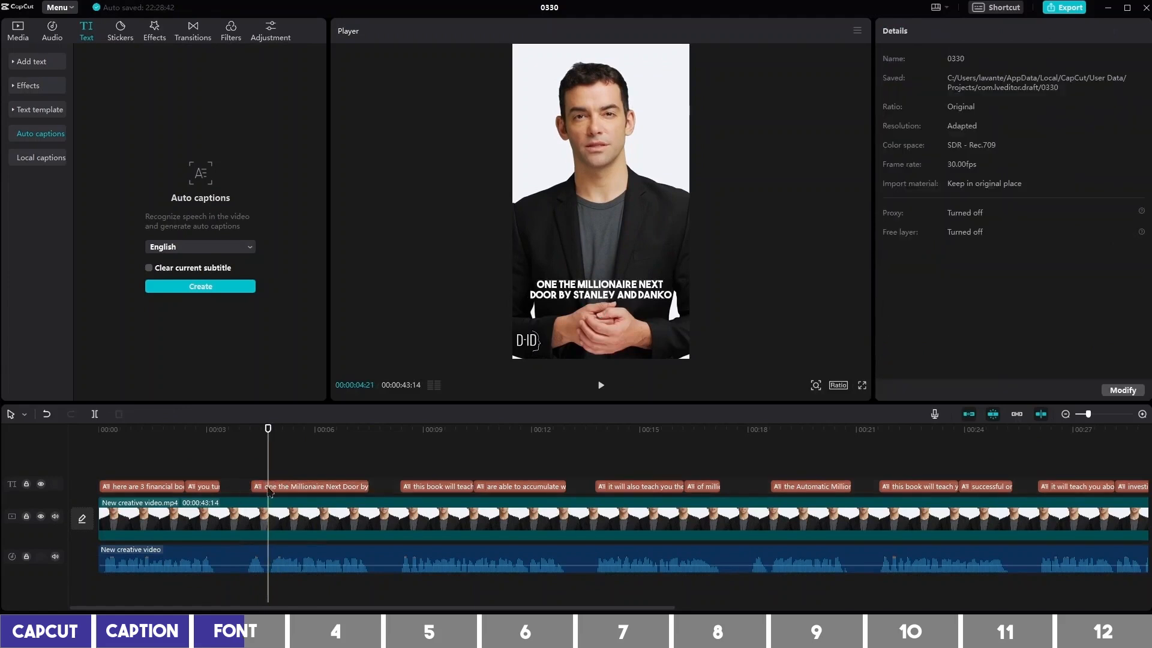
pyautogui.click(310, 486)
pyautogui.write('1.')
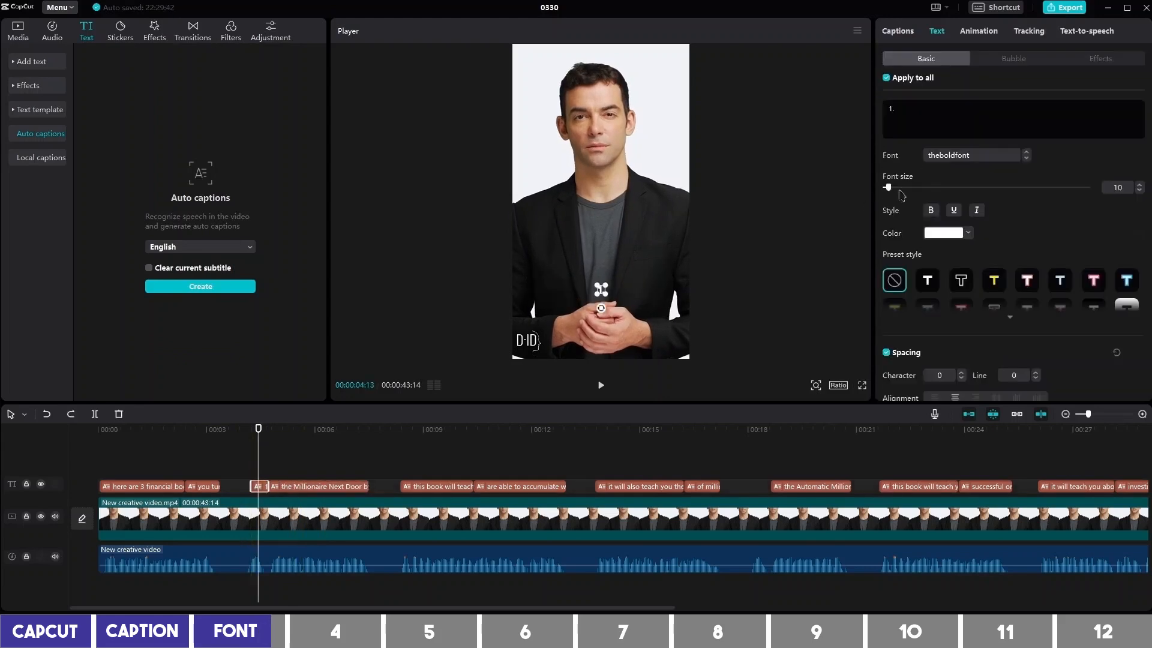
pyautogui.click(886, 77)
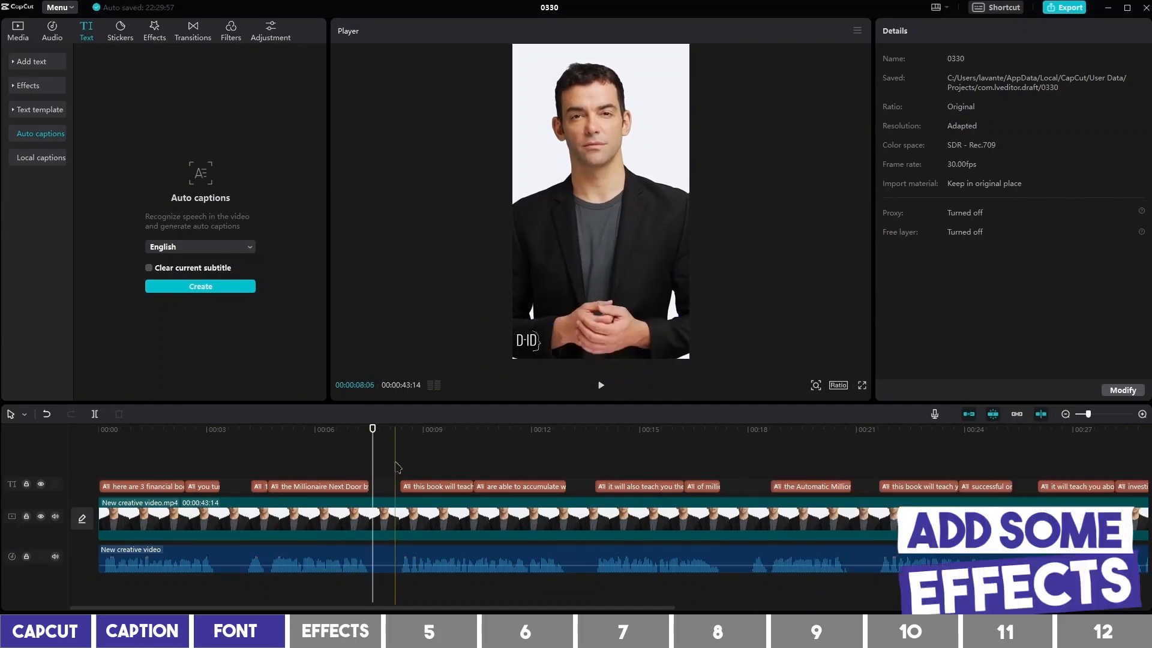
# Add a soft drop shadow to every caption using Apply to all
pyautogui.click(145, 486)
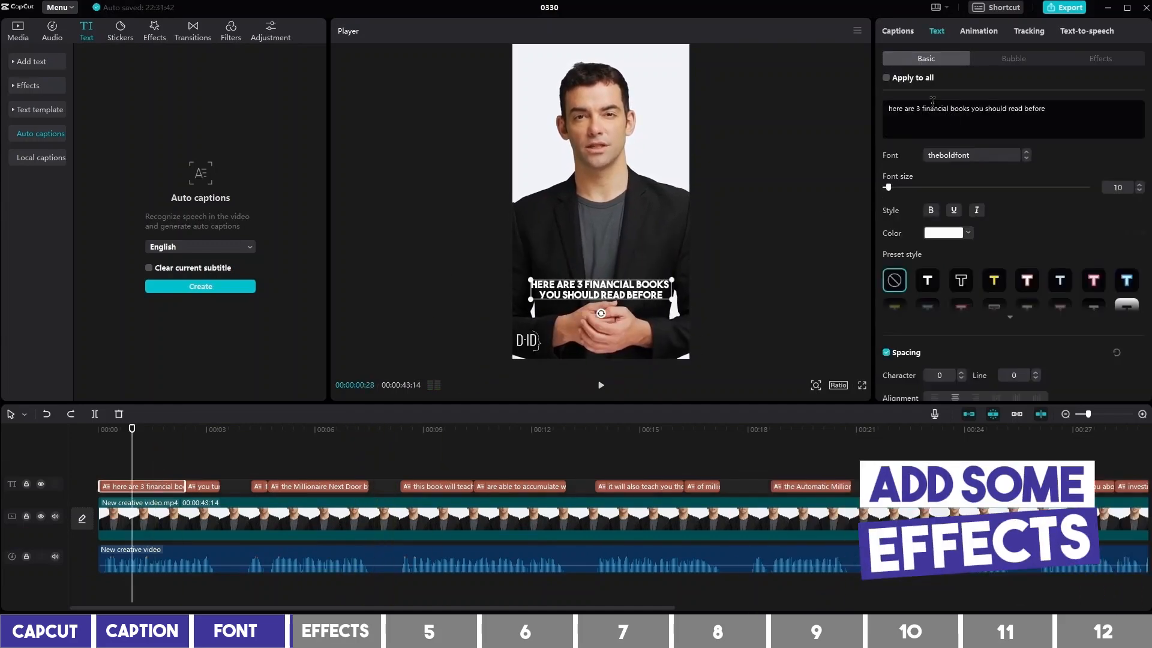
pyautogui.click(885, 78)
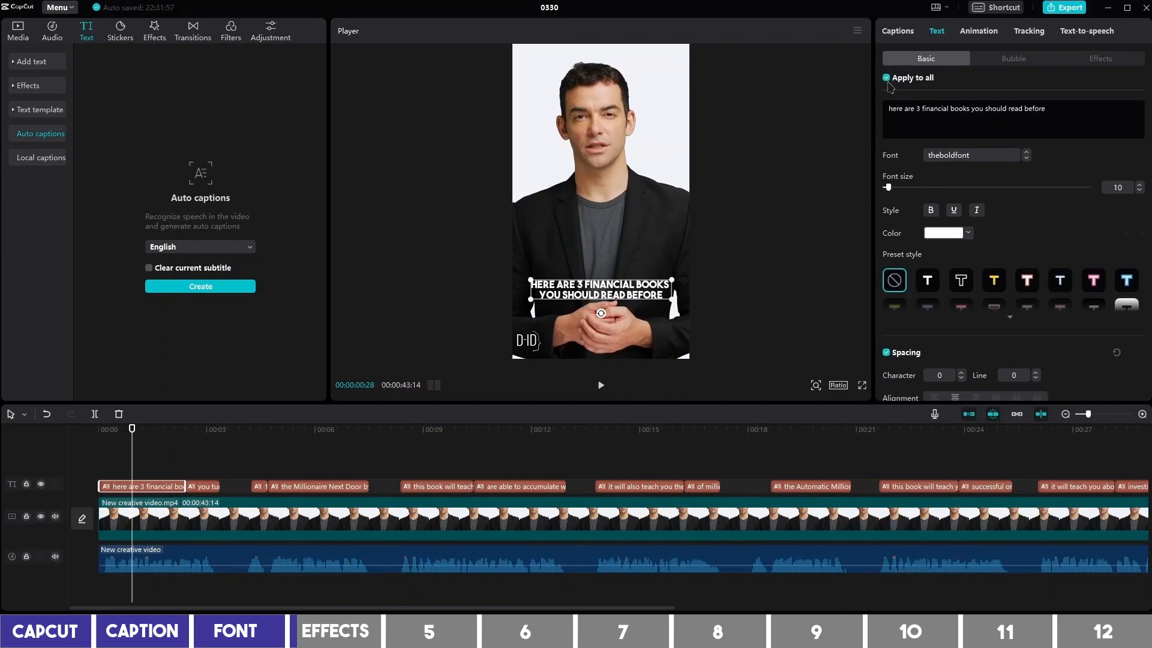
pyautogui.moveTo(937, 264)
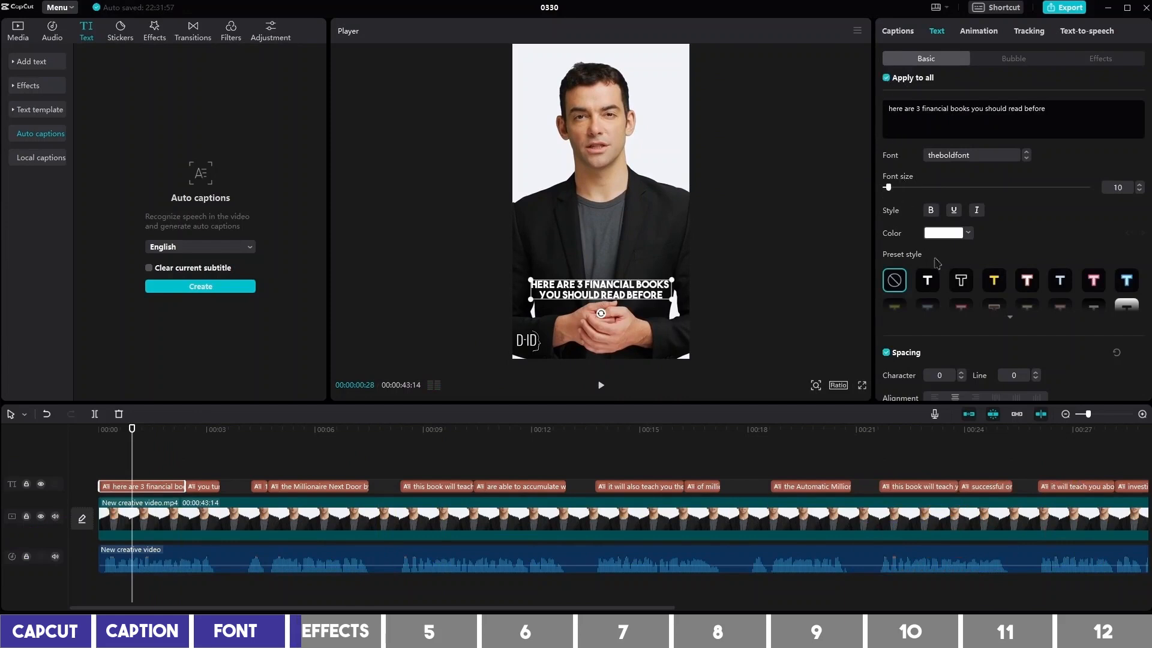
pyautogui.scroll(-3)
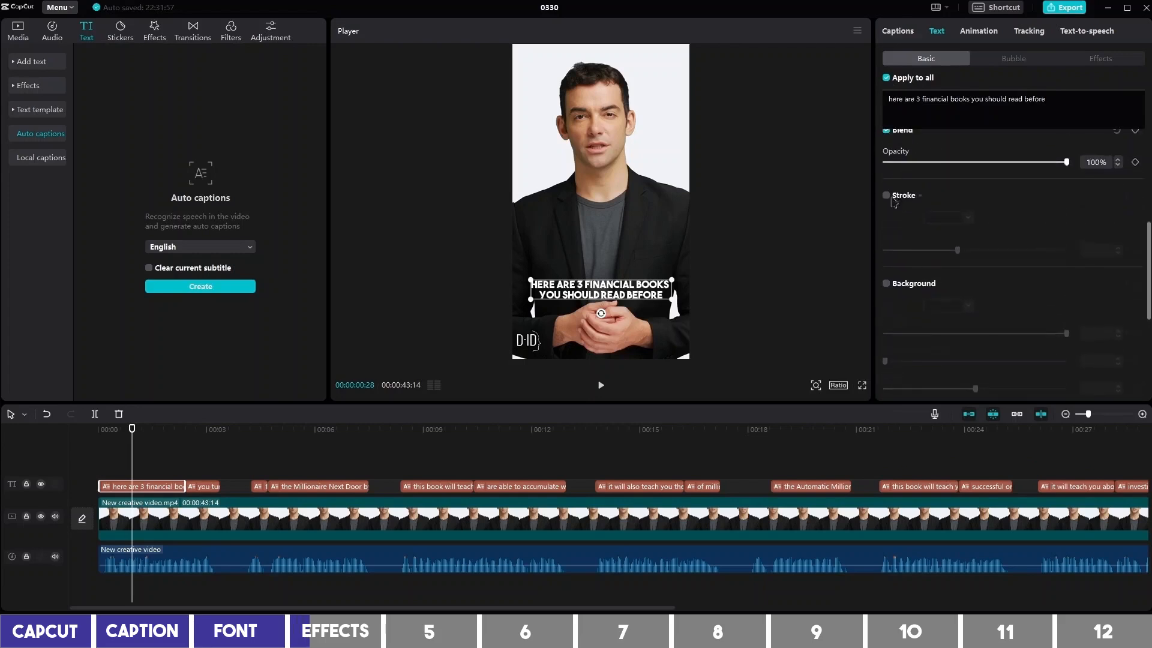
pyautogui.click(886, 194)
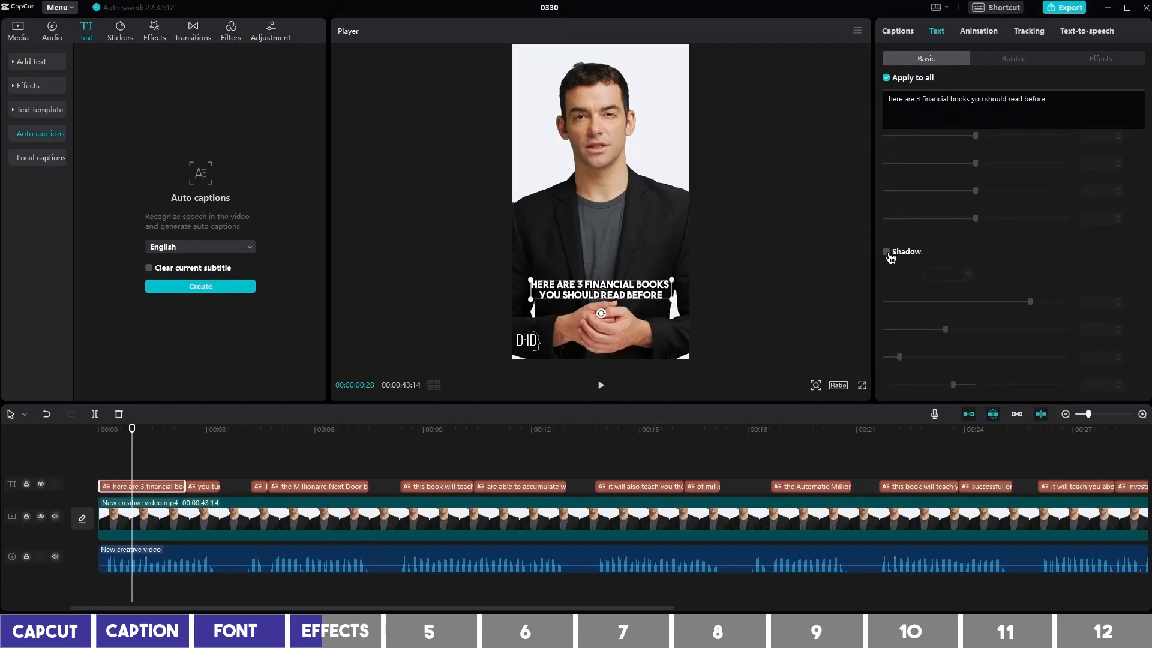
pyautogui.click(885, 251)
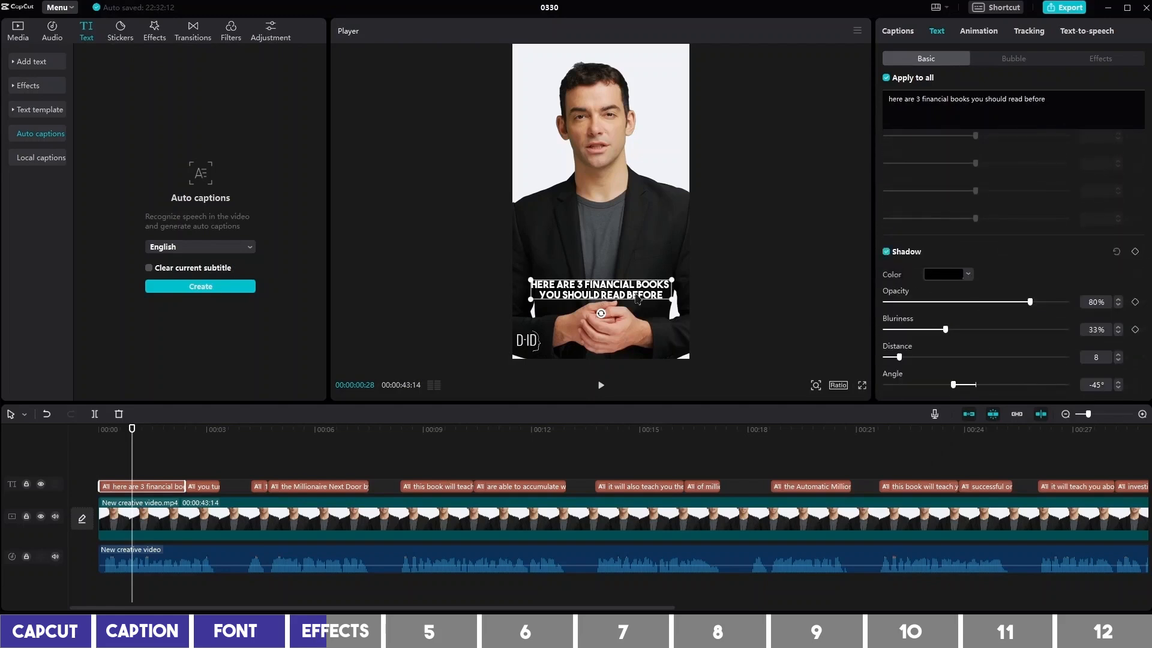
pyautogui.moveTo(601, 294); pyautogui.dragTo(601, 170)
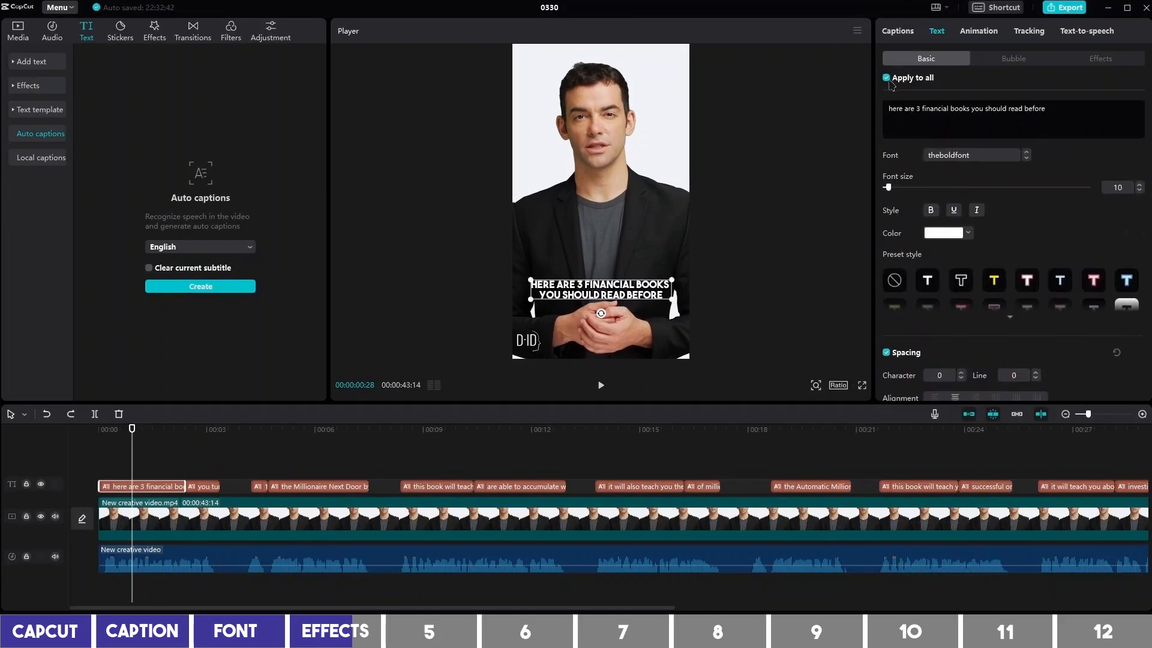
# Untick Apply to all and colour the phrase 3 financial books green
pyautogui.click(885, 78)
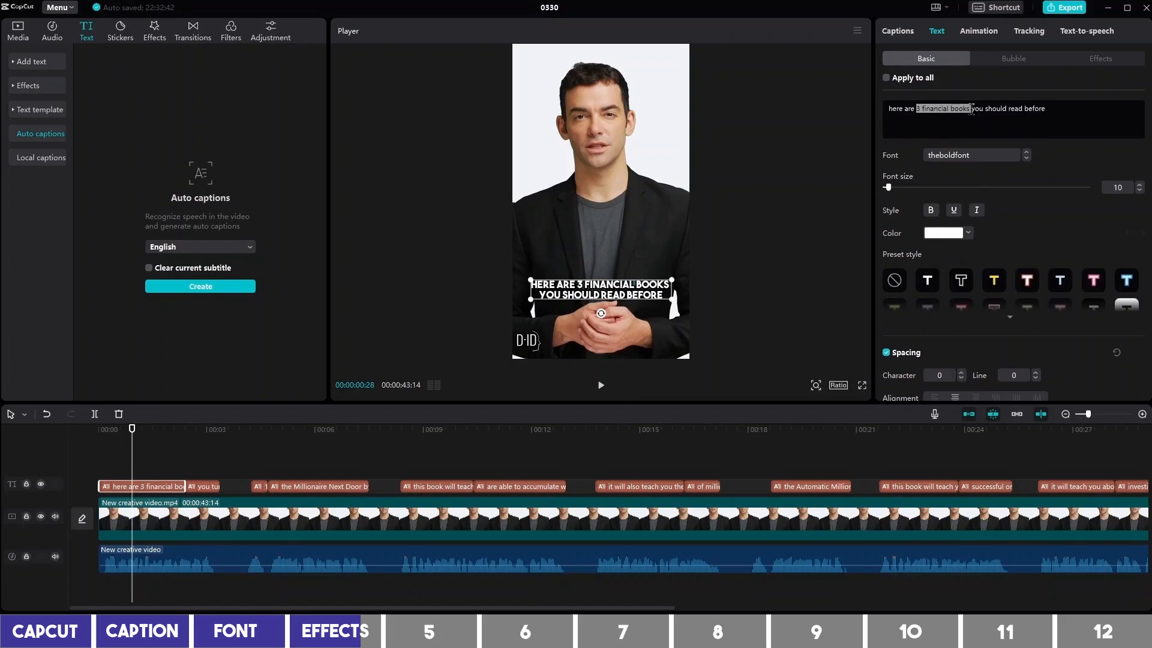
pyautogui.click(966, 232)
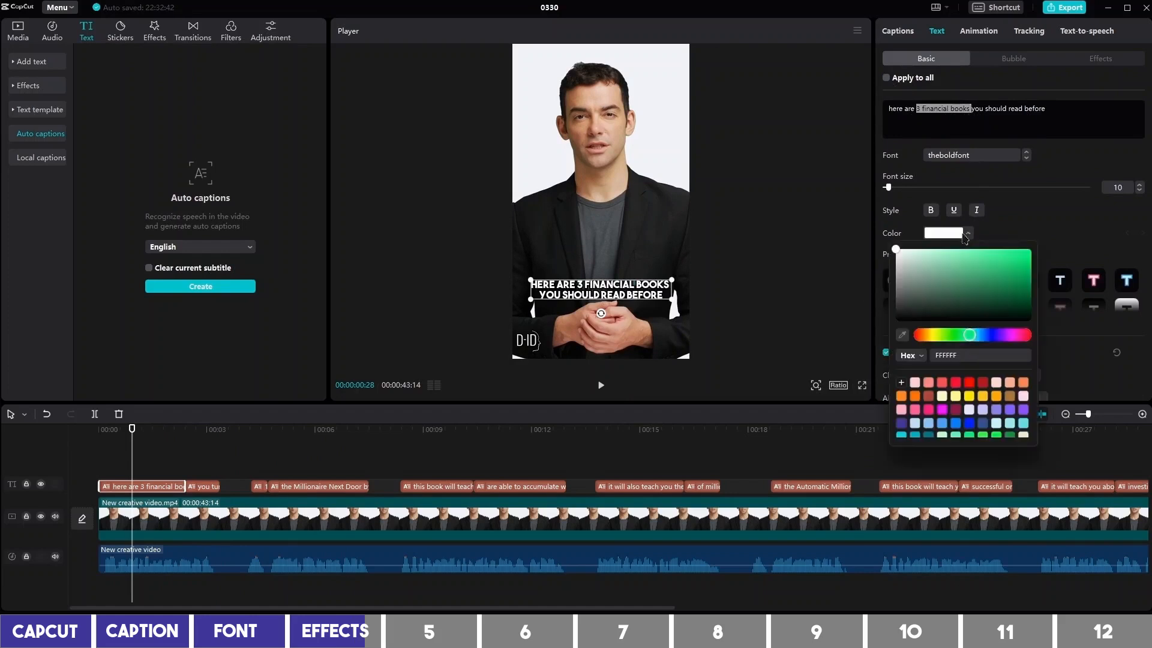
pyautogui.click(1030, 249)
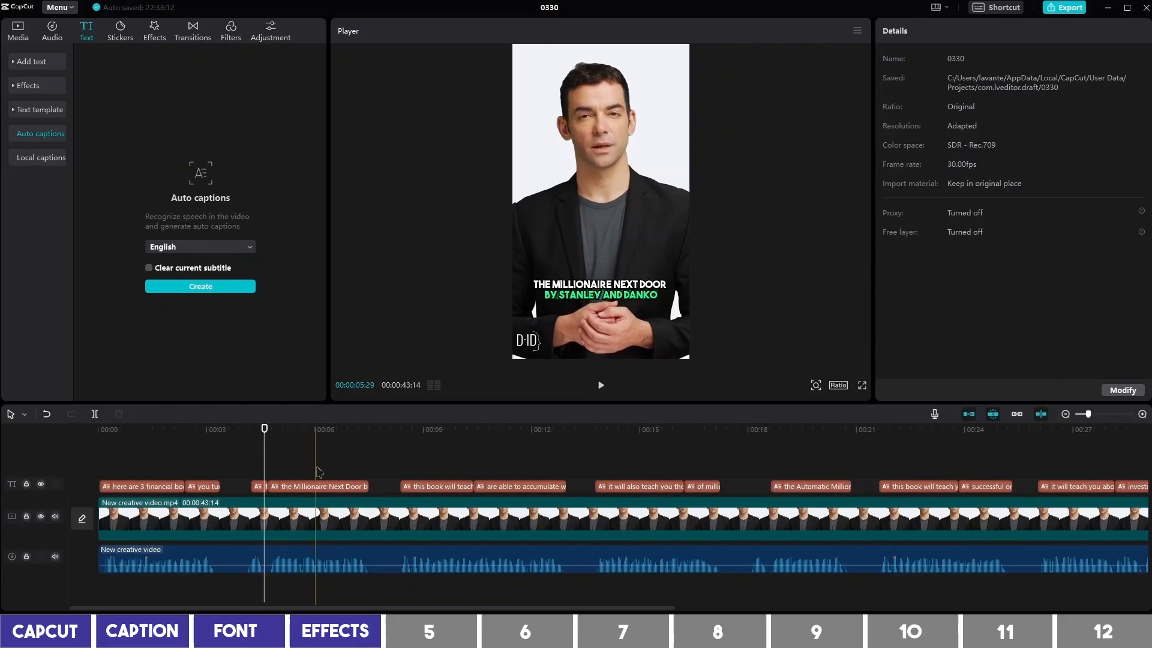
# Import the three book covers and stack them on tracks above the opening caption
pyautogui.click(437, 486)
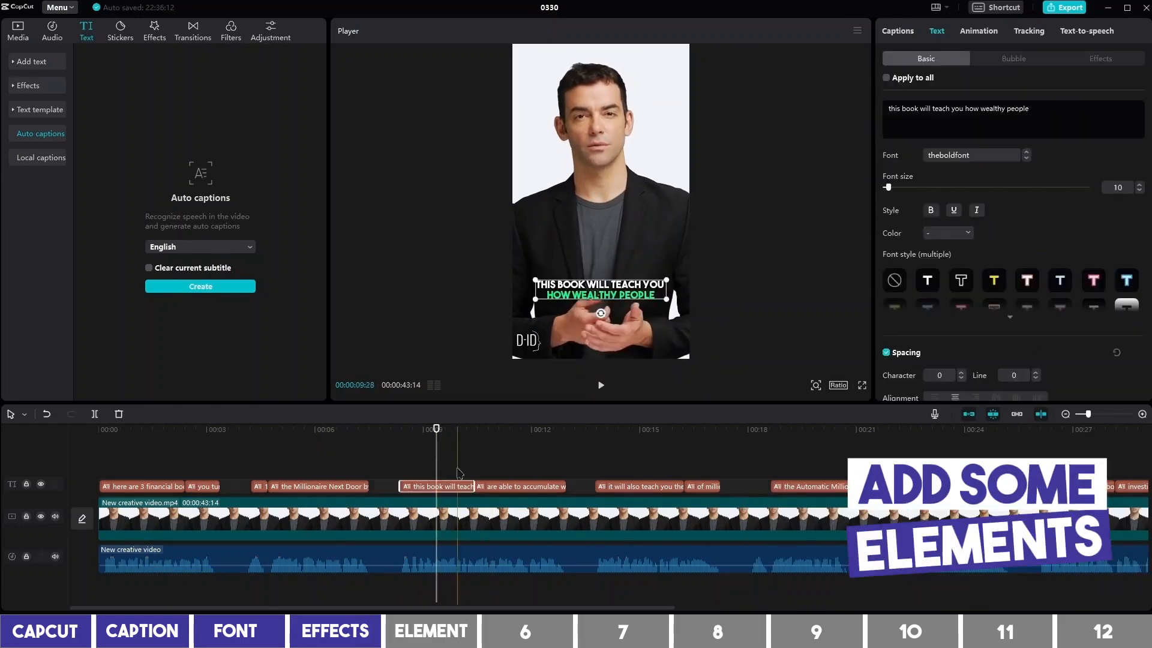
pyautogui.click(520, 486)
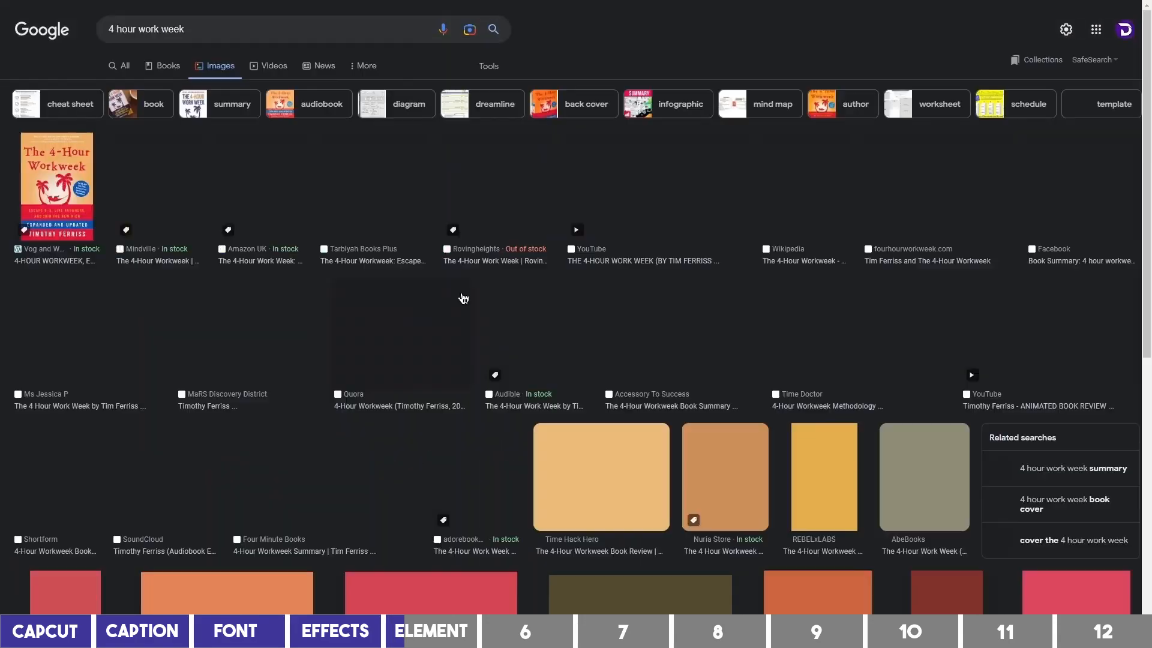
pyautogui.click(56, 188)
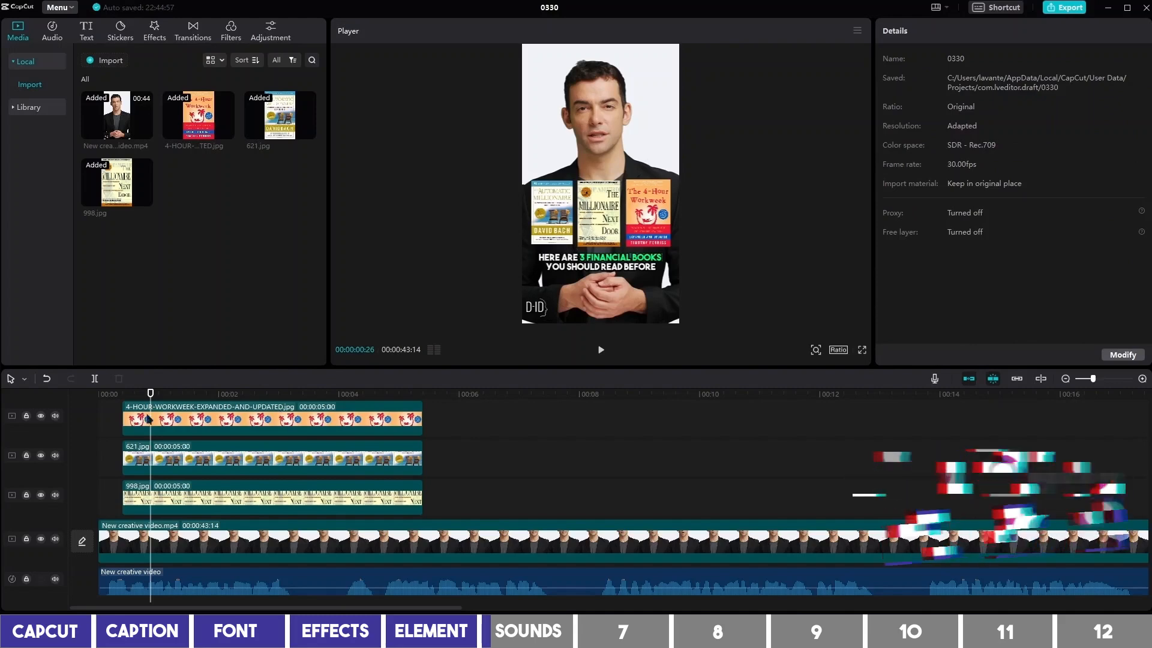
# Search the sound effects for 'pop' and place a pop under each book-cover clip
pyautogui.click(52, 29)
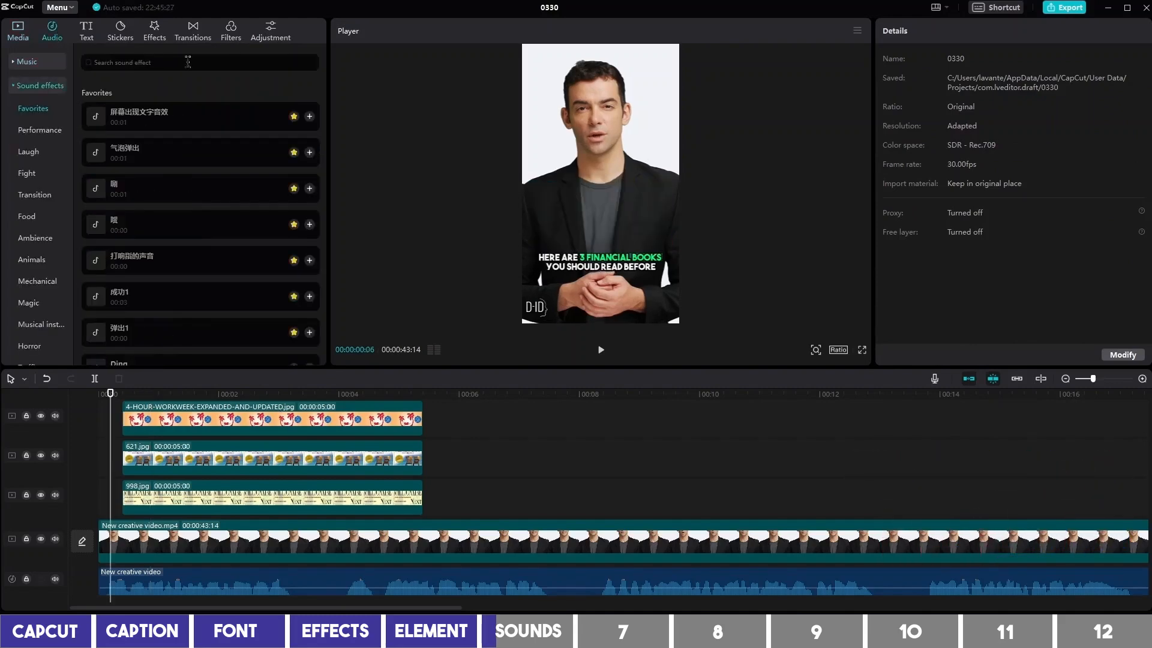
pyautogui.write('pop')
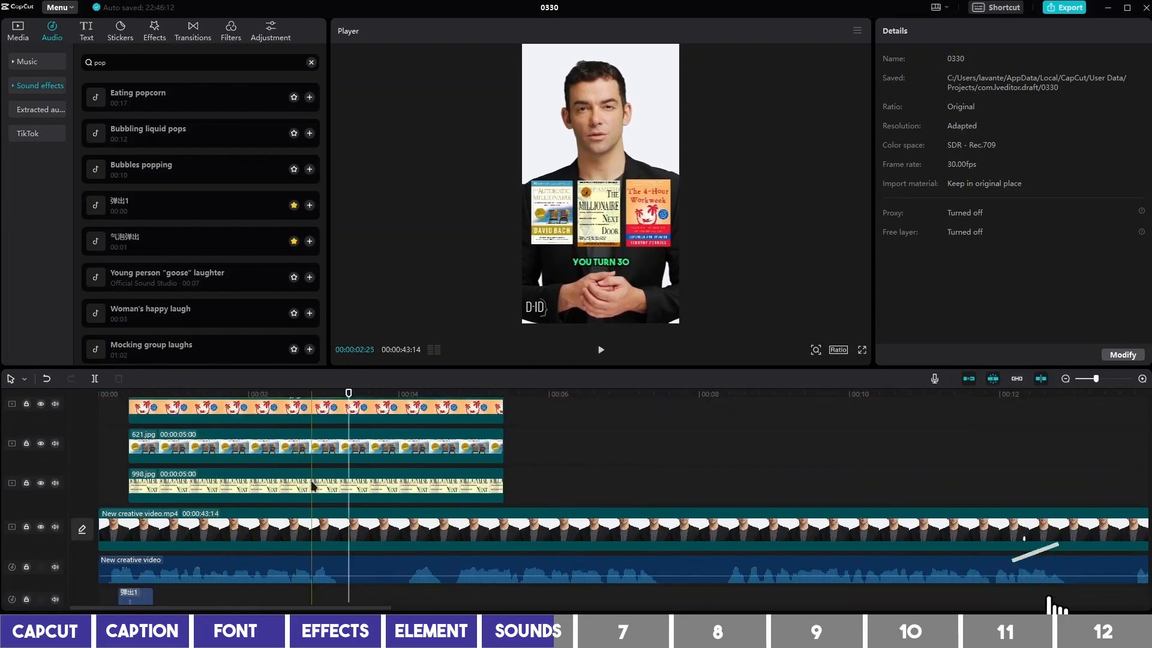
pyautogui.click(312, 484)
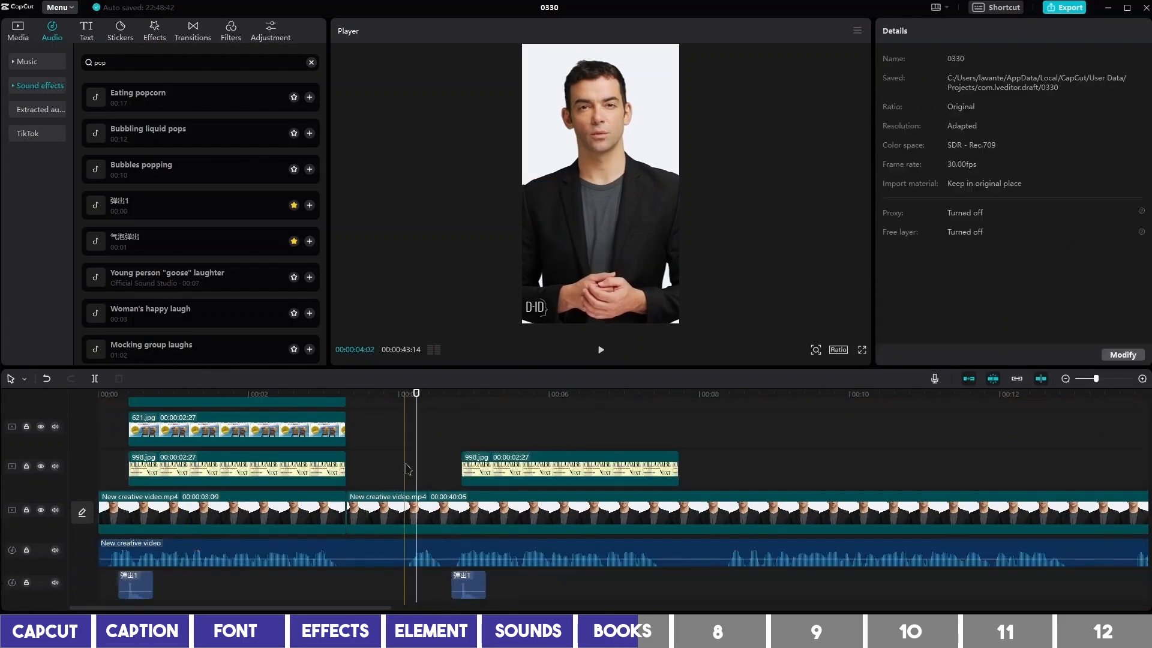
pyautogui.click(600, 350)
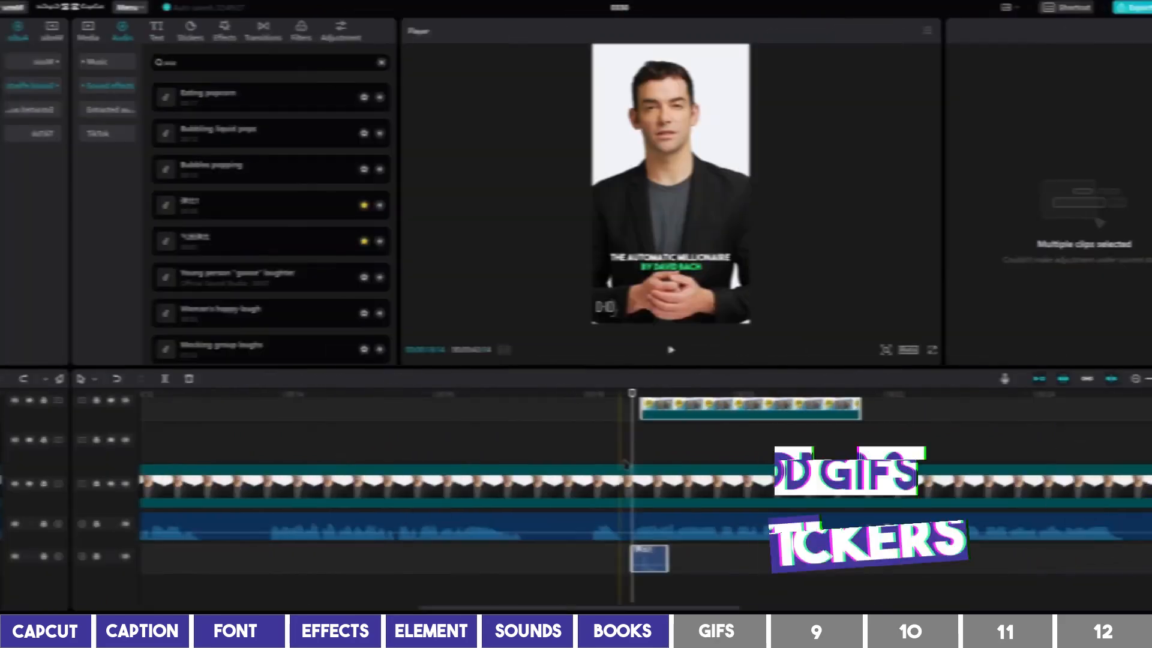
# Search Gifer for 'money' and download the man-tossing-cash-on-a-yacht GIF
pyautogui.click(118, 31)
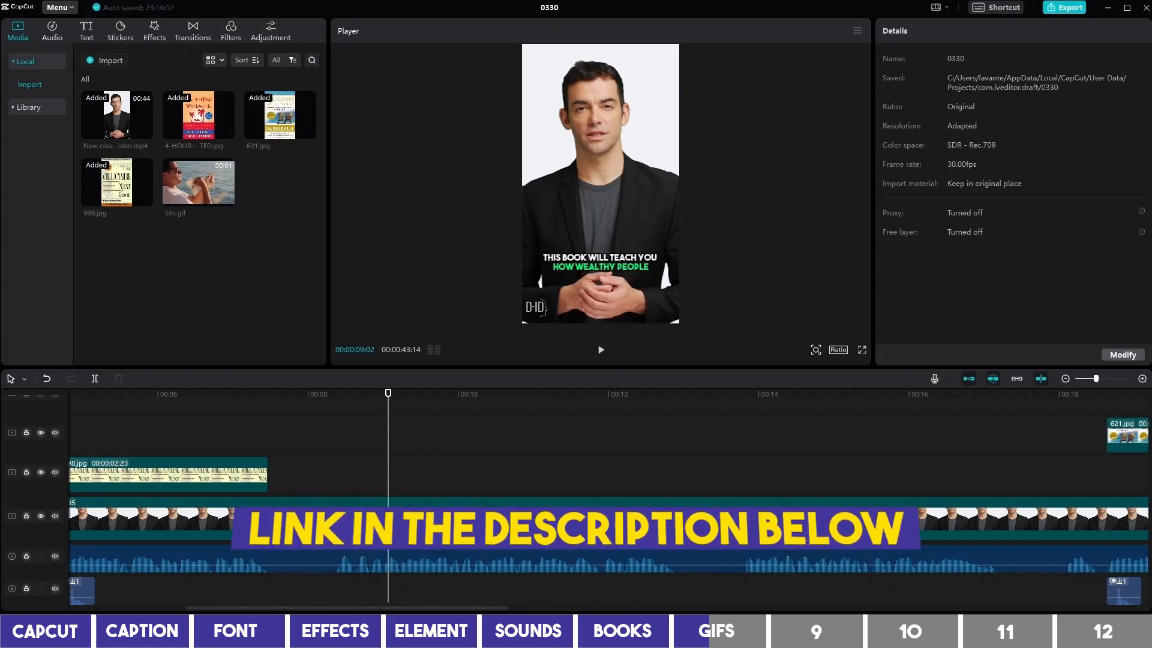
pyautogui.write('mo')
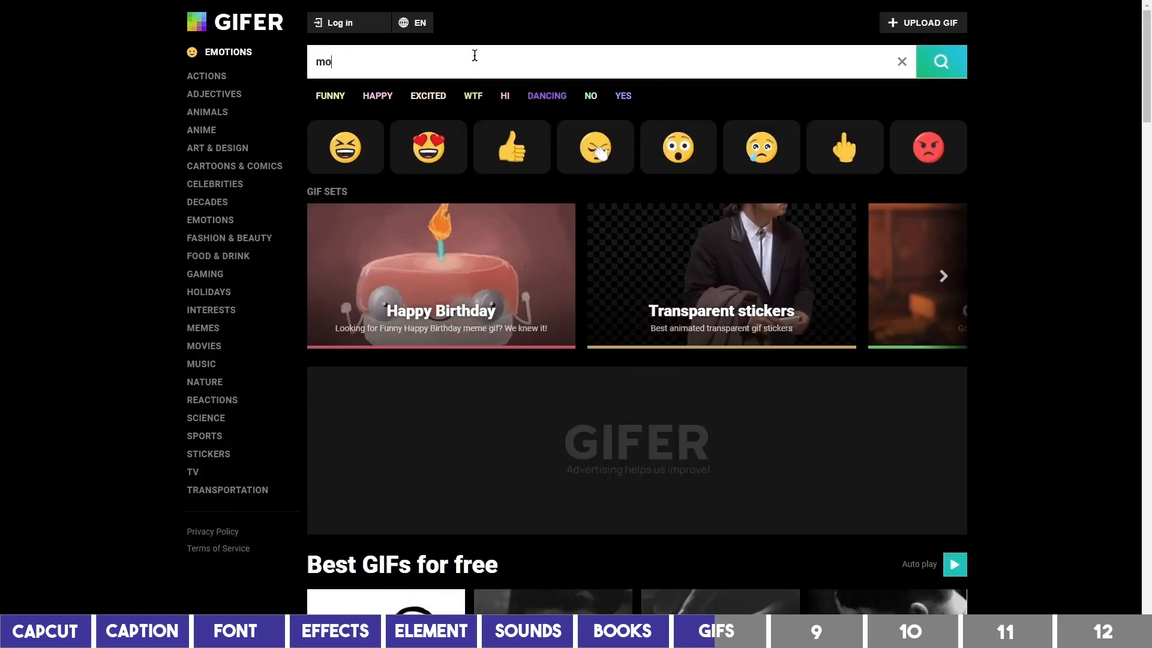
pyautogui.write('money')
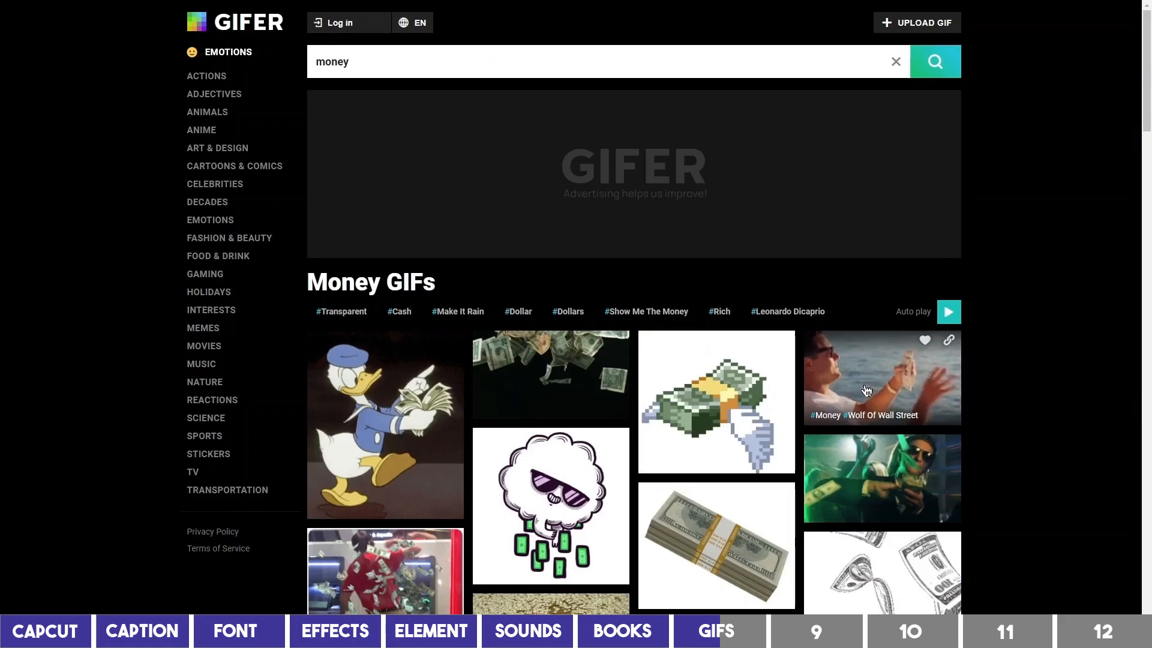
pyautogui.click(882, 377)
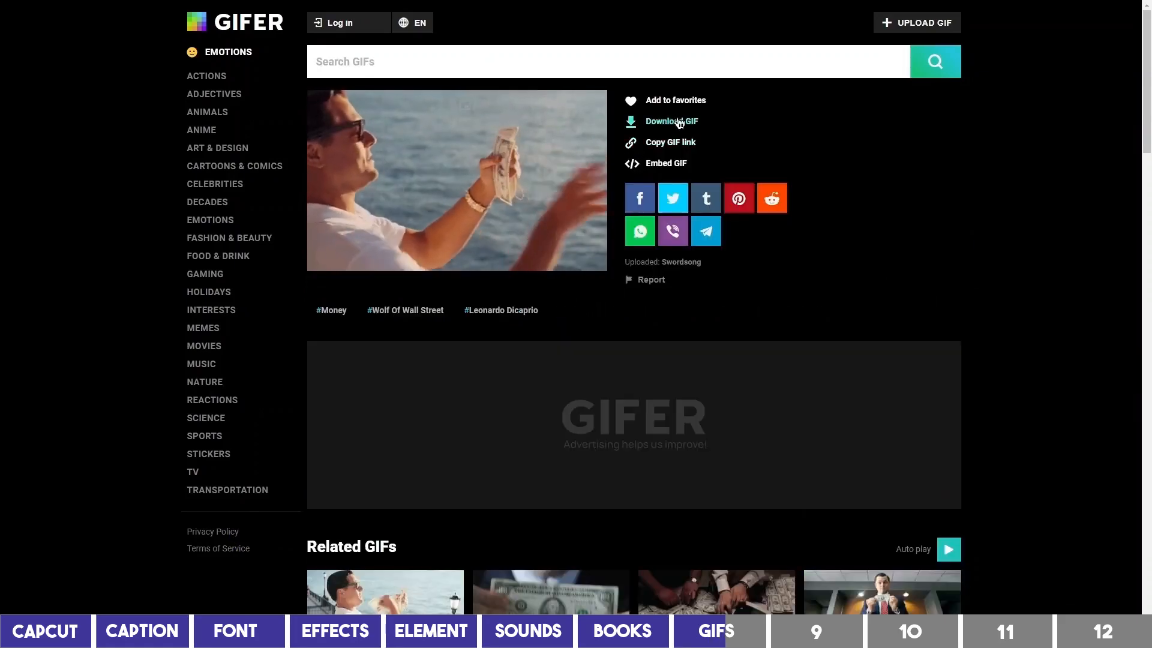
pyautogui.click(43, 630)
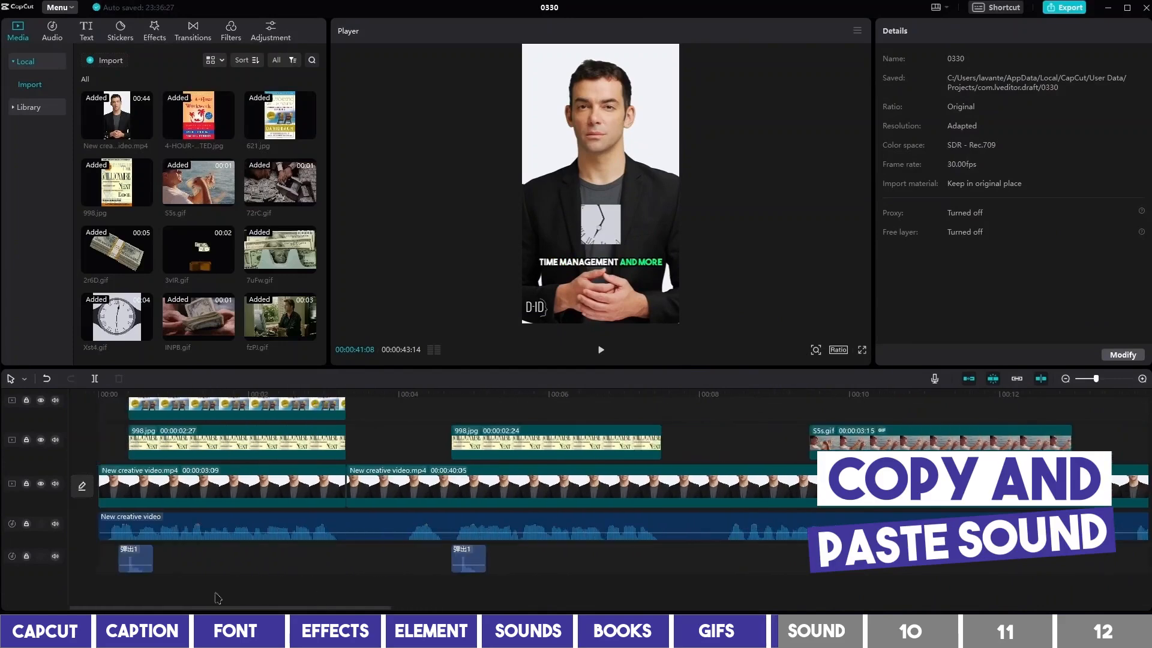
# Copy the pop sound clip and paste a copy under each GIF's start
pyautogui.click(135, 558)
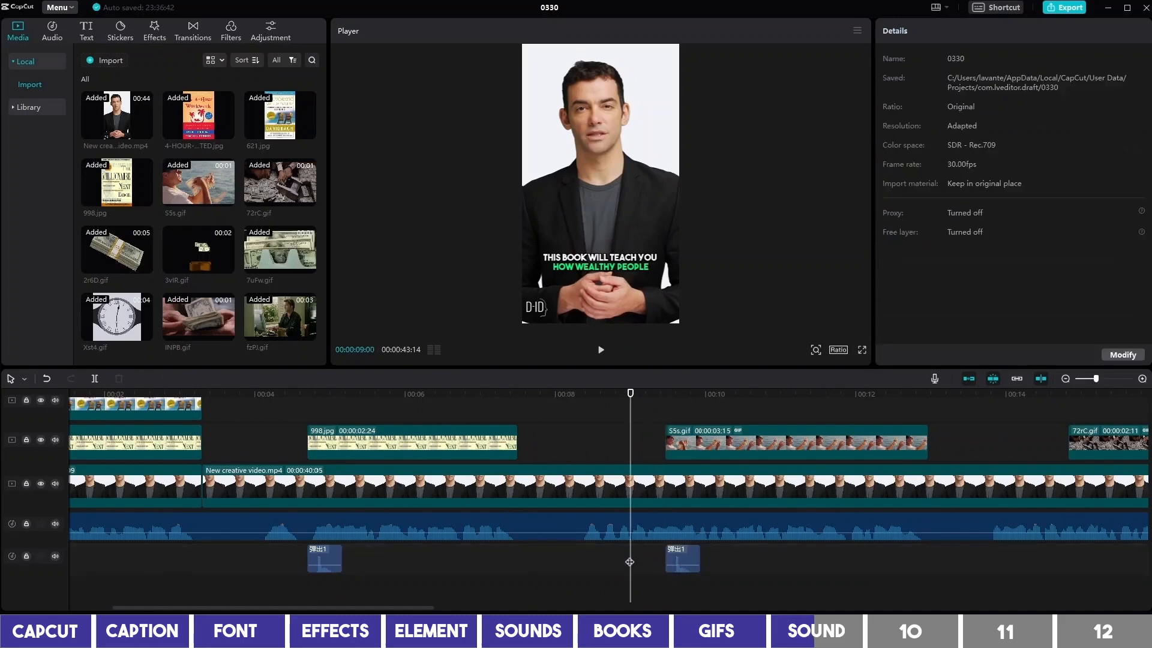
pyautogui.click(600, 349)
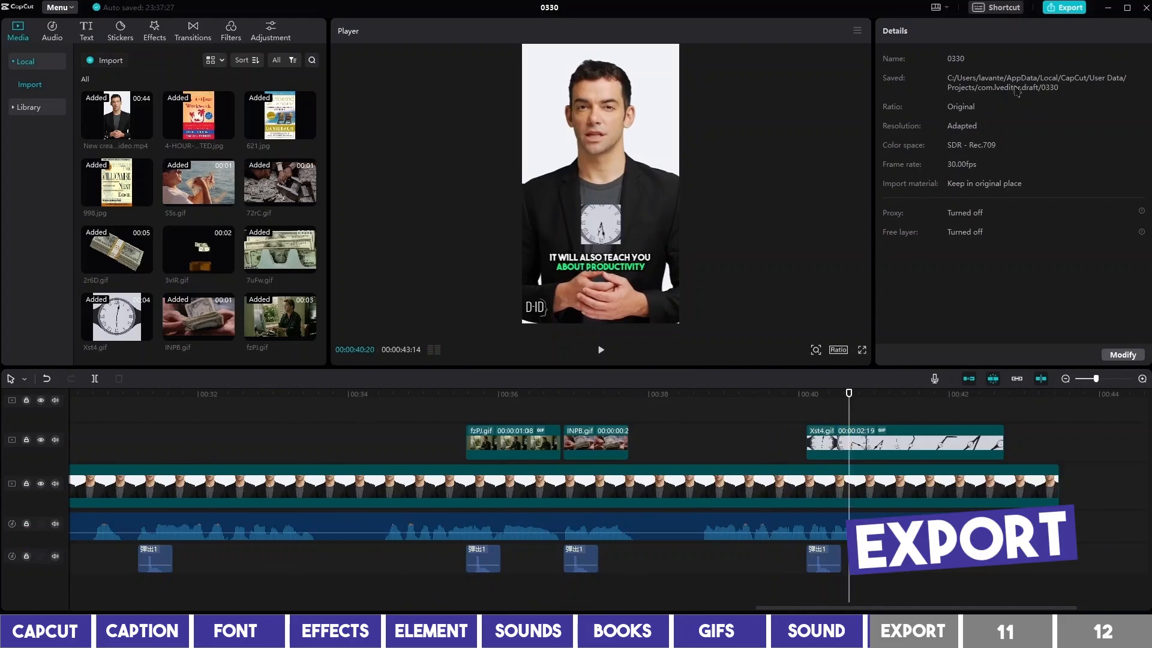
# Export the short as a 1080p H.264 MP4 at 30fps
pyautogui.click(1063, 7)
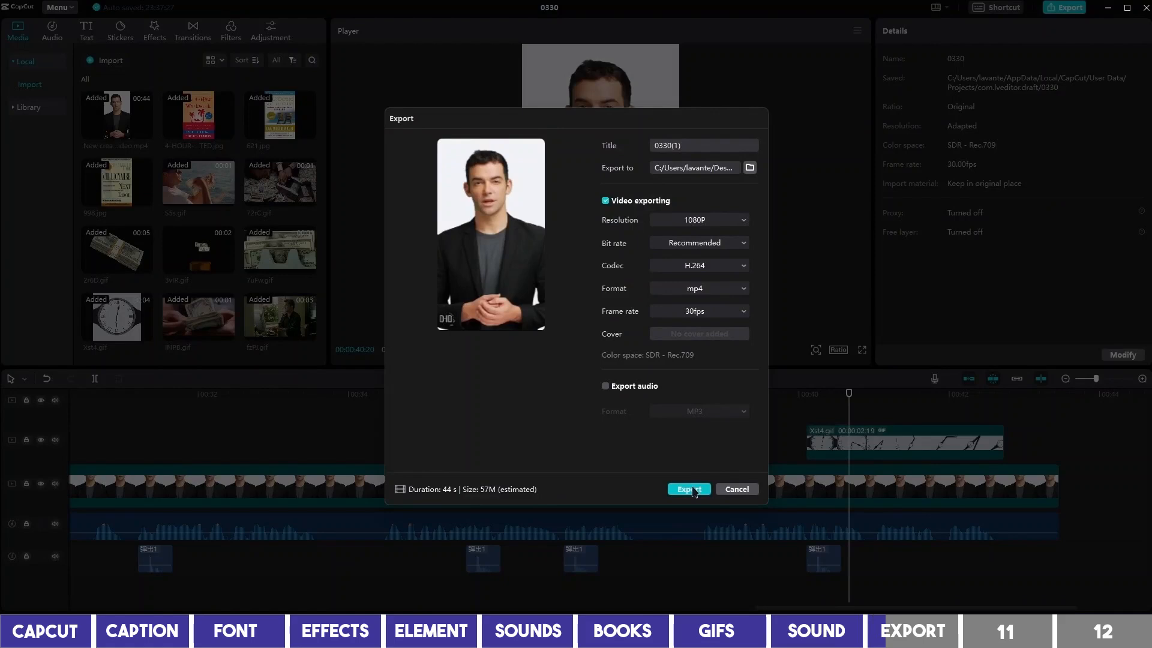
pyautogui.click(686, 490)
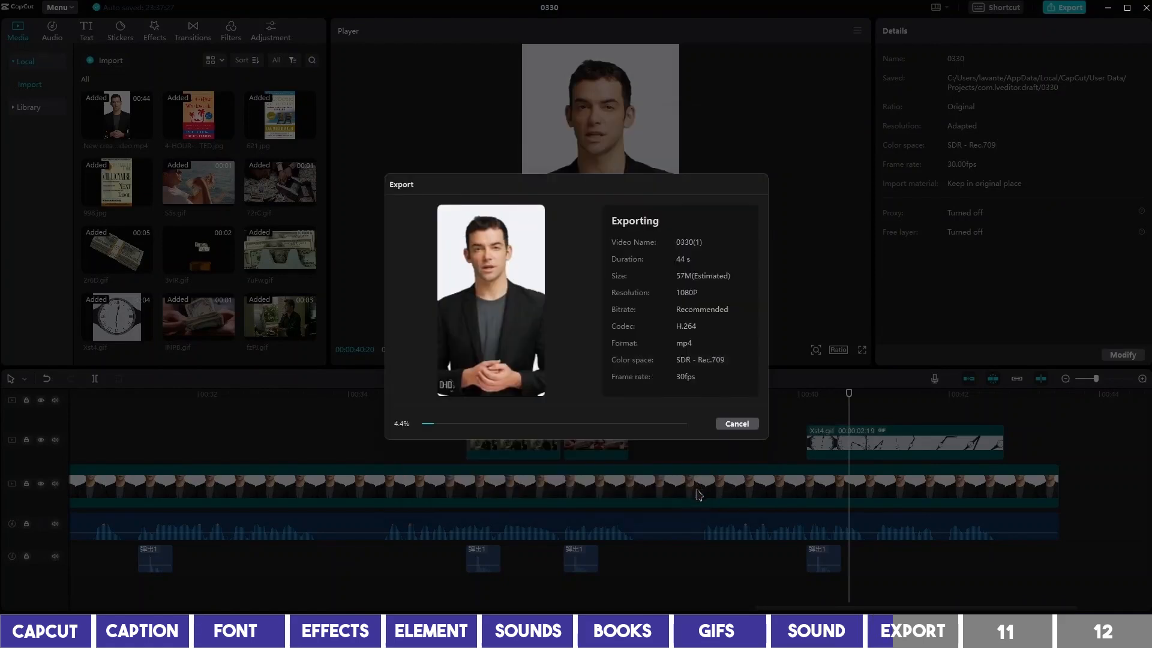